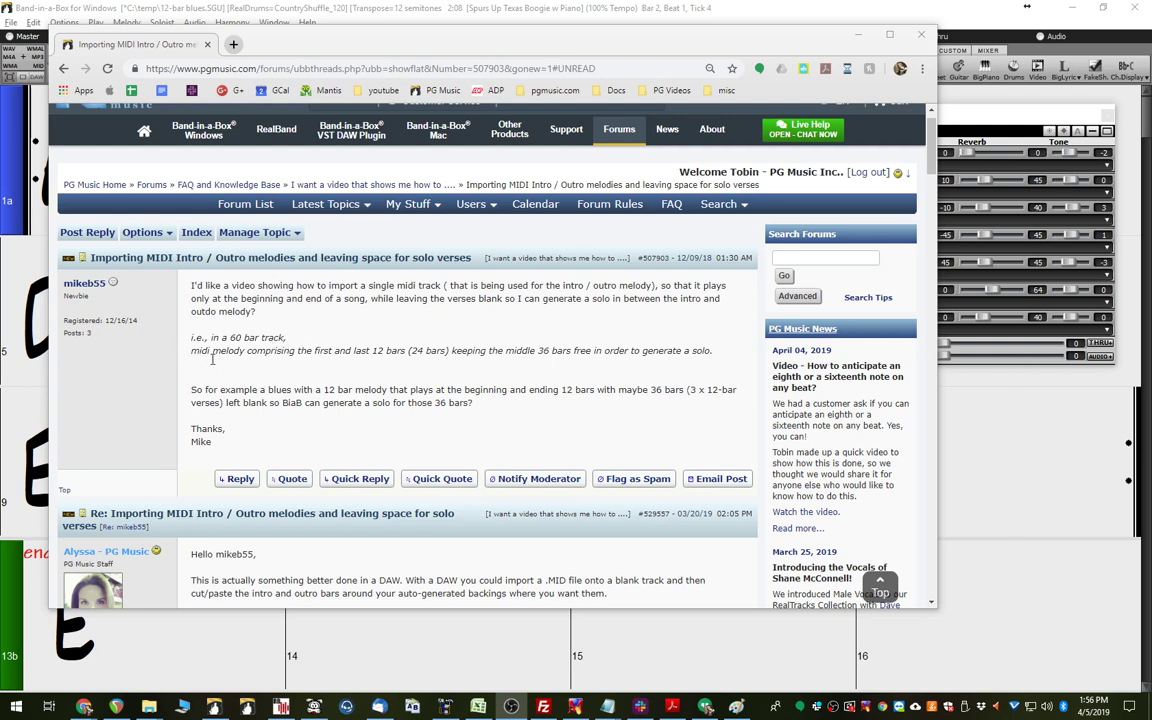
pyautogui.moveTo(314, 284)
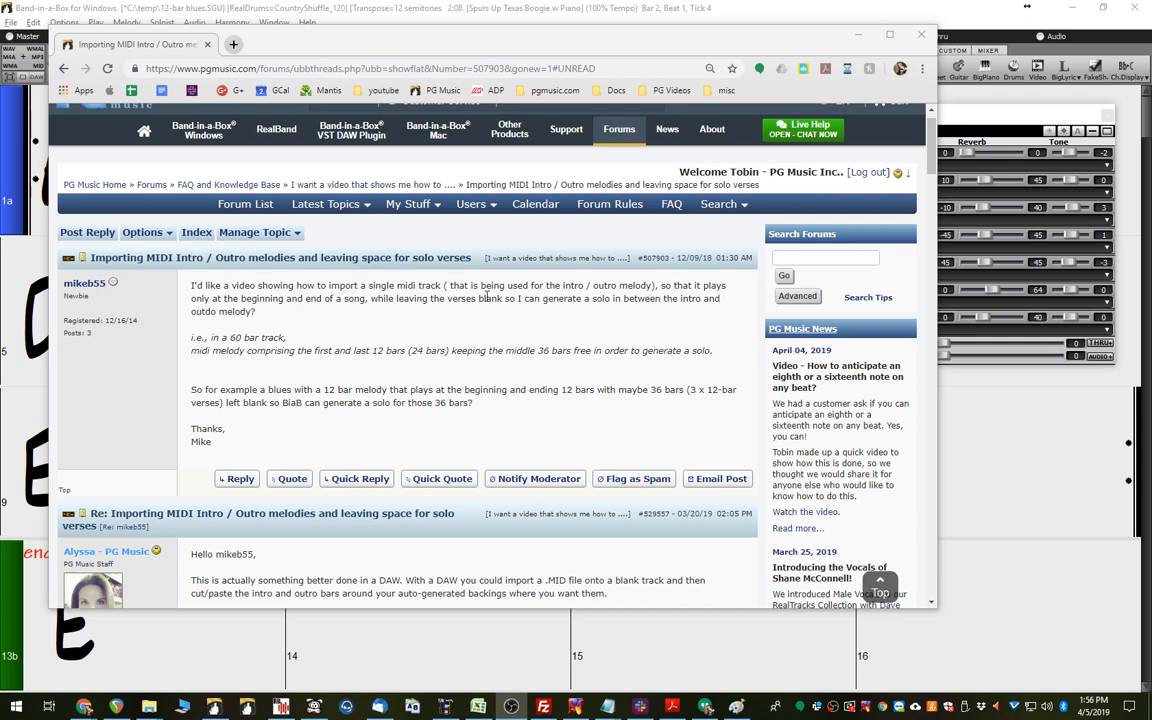
pyautogui.moveTo(640, 312)
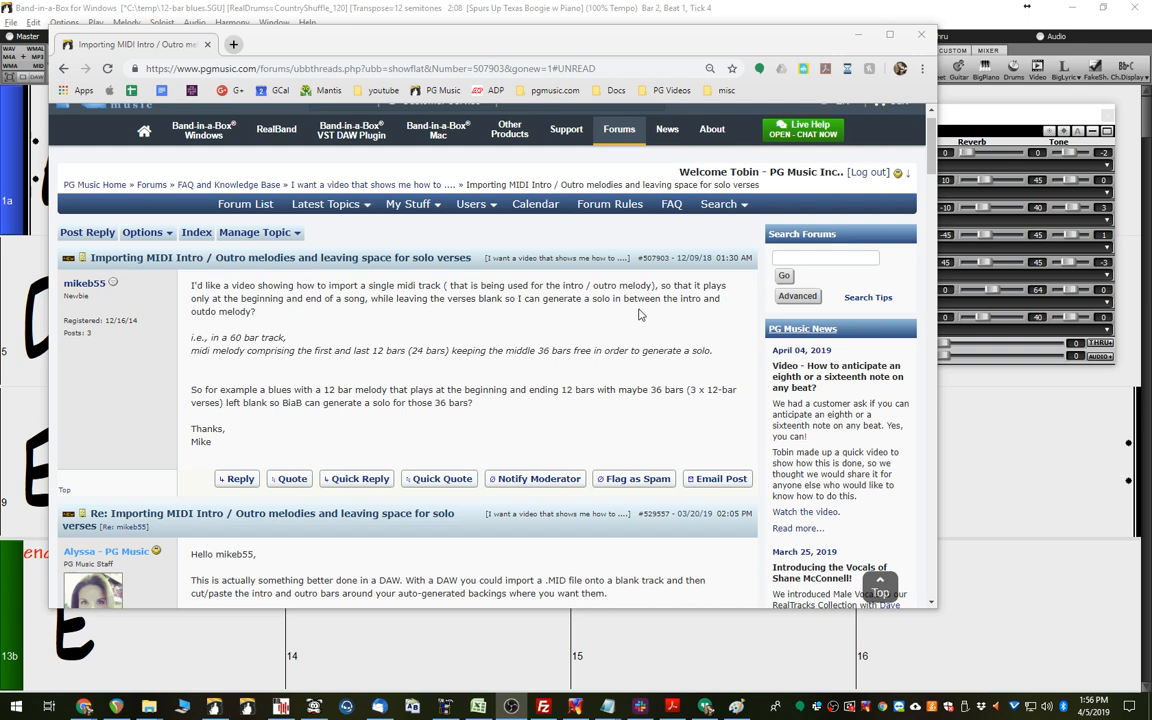
pyautogui.moveTo(332, 348)
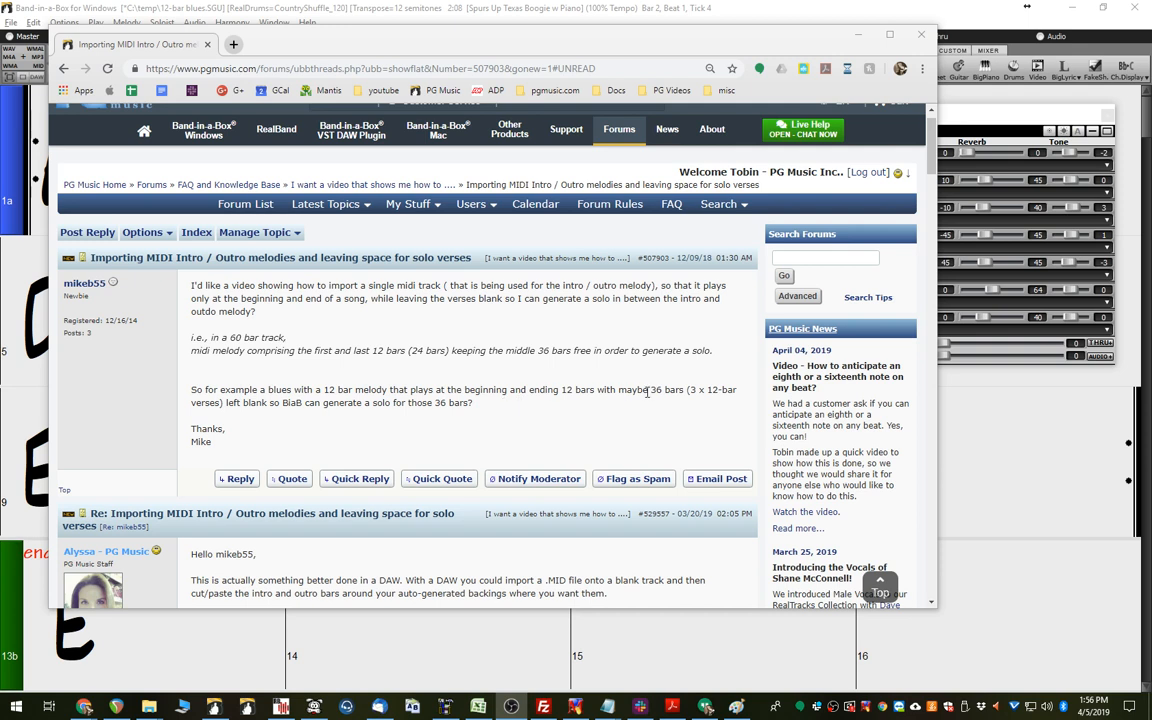
pyautogui.moveTo(660, 418)
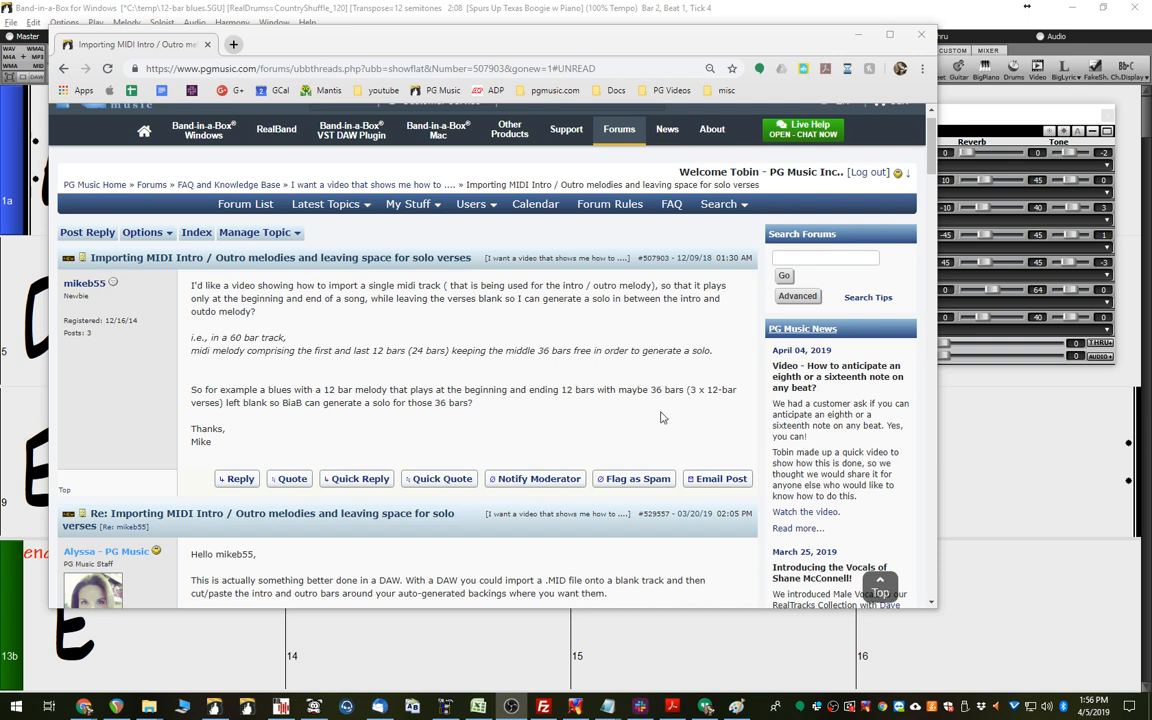
pyautogui.moveTo(312, 416)
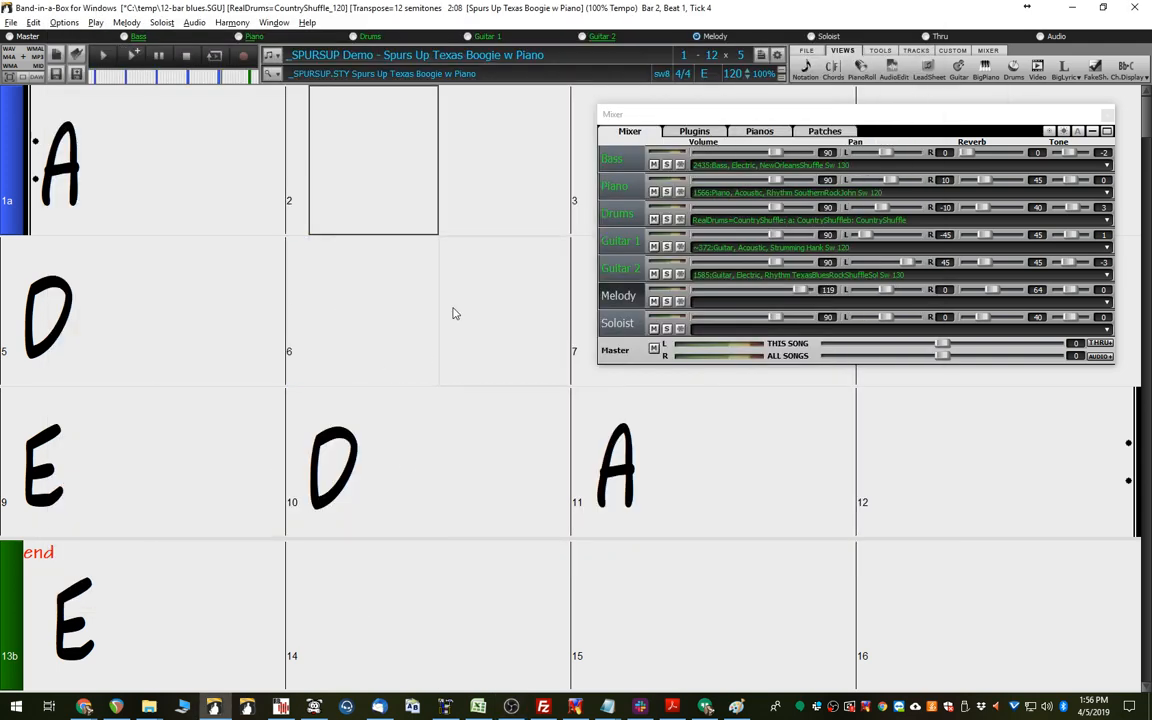
pyautogui.moveTo(284, 148)
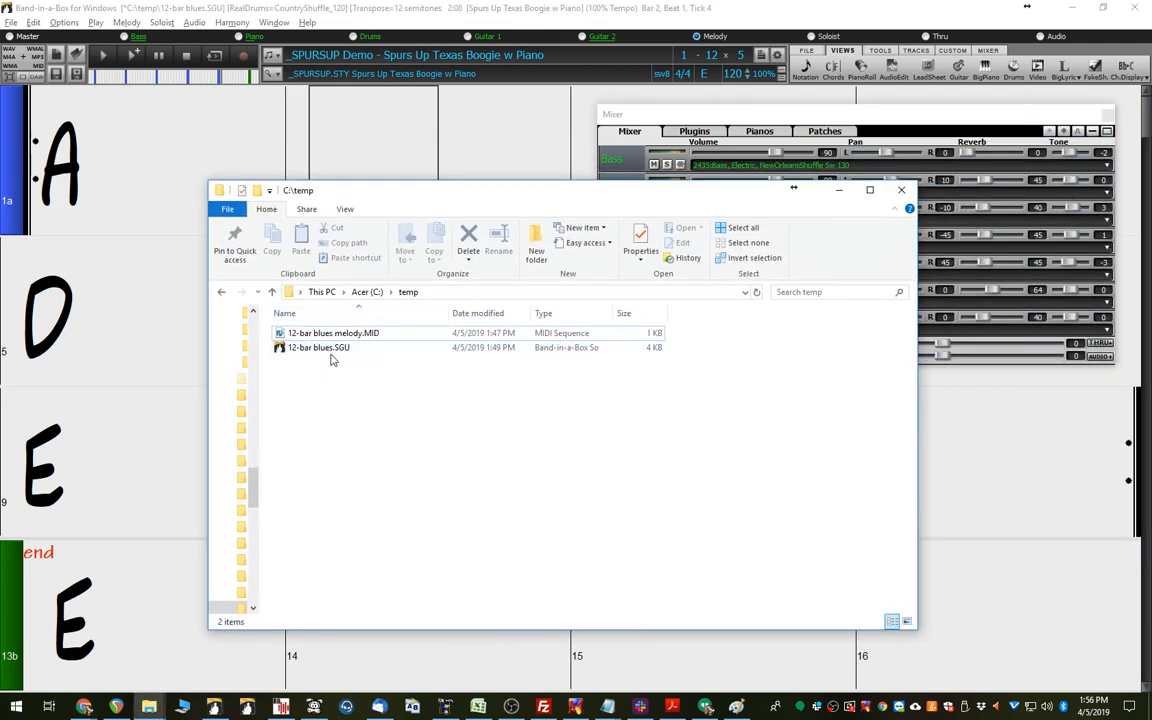
pyautogui.moveTo(380, 390)
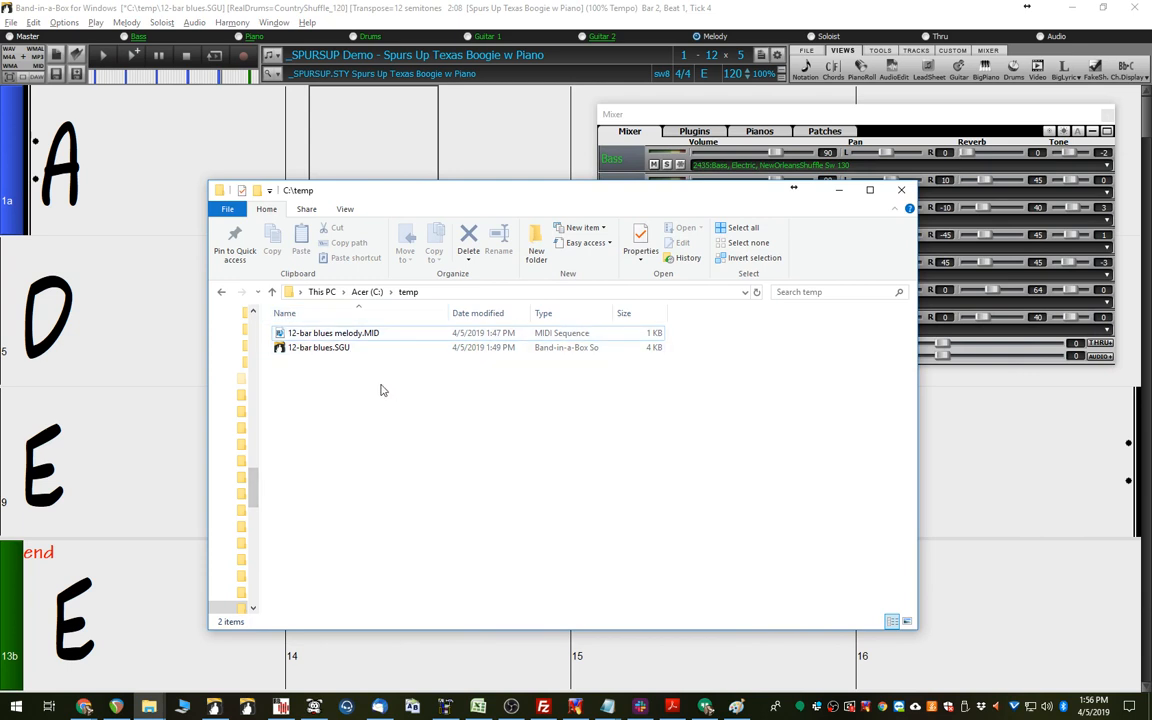
# - Choose Import Melody from MIDI File and load 12-bar blues melody.MID
pyautogui.click(900, 190)
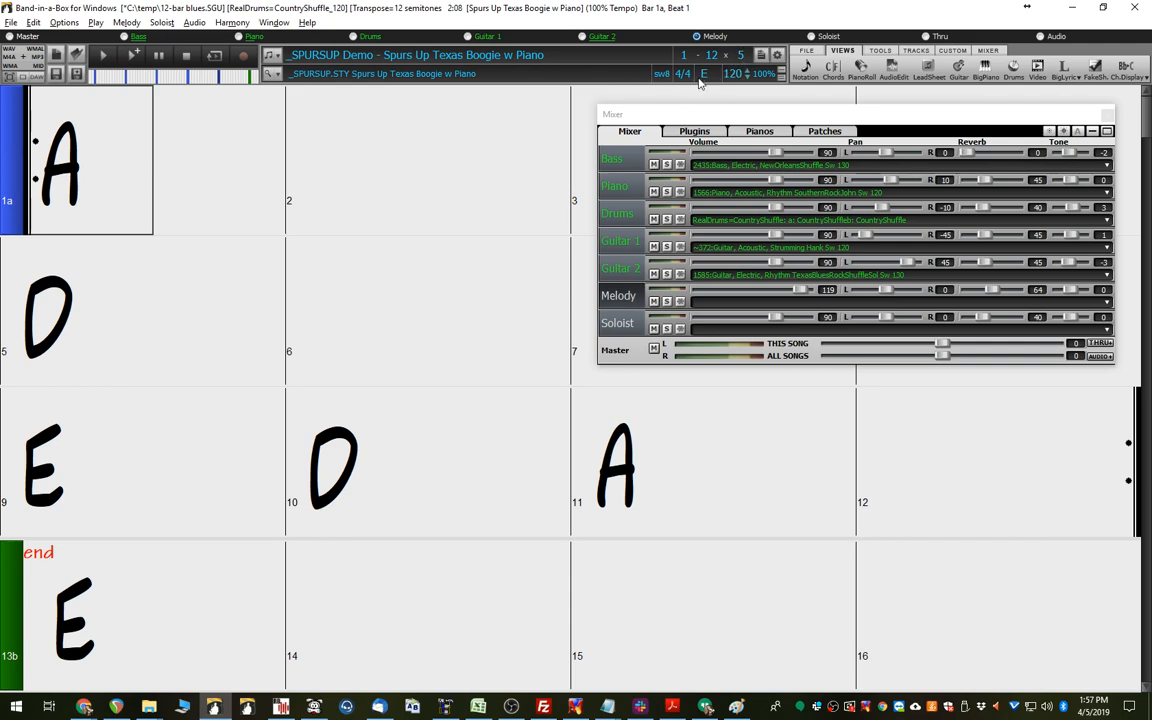
pyautogui.moveTo(740, 64)
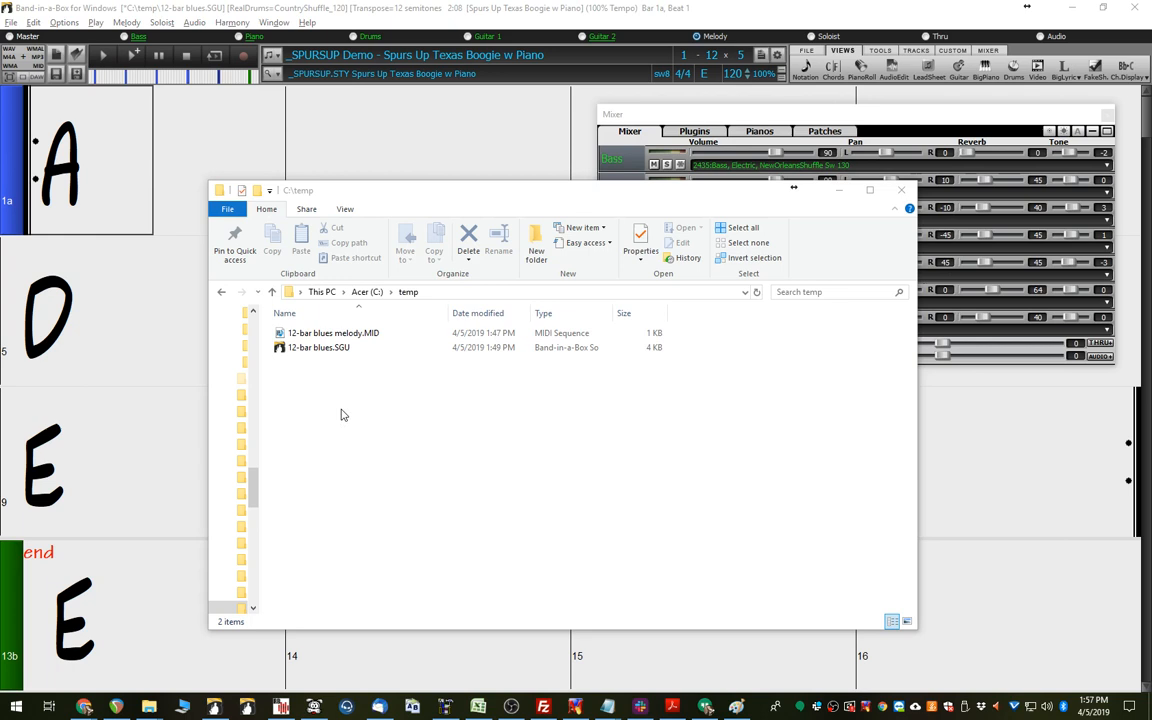
pyautogui.click(332, 332)
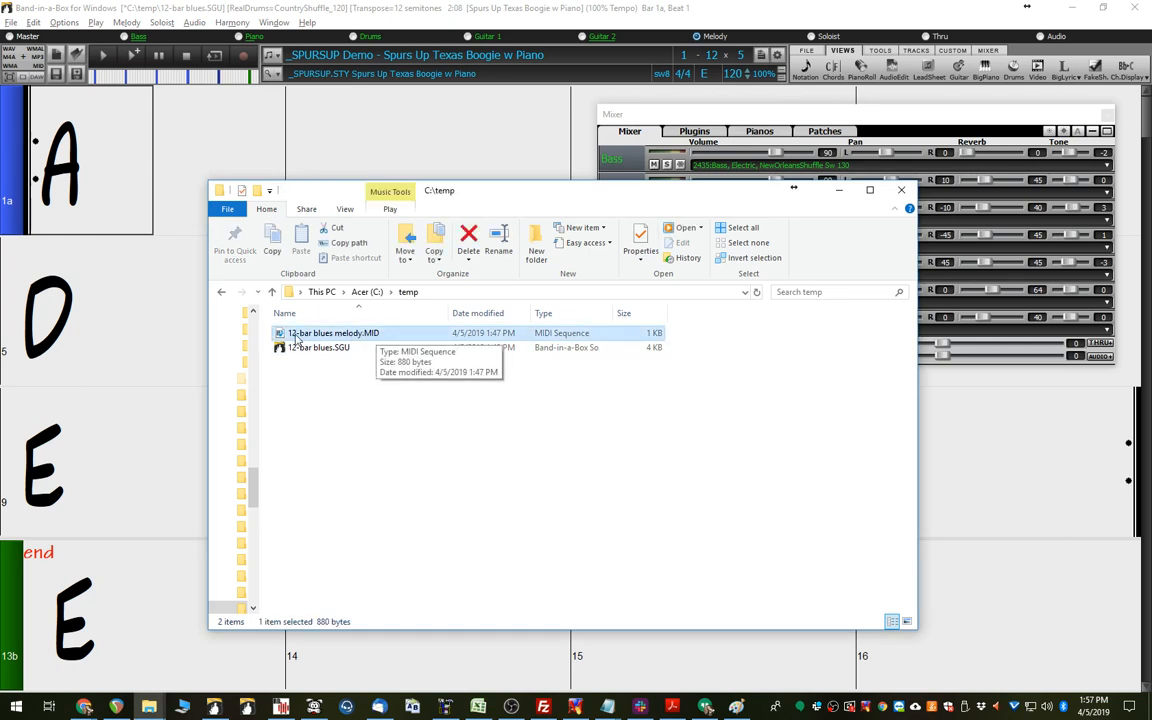
pyautogui.moveTo(376, 428)
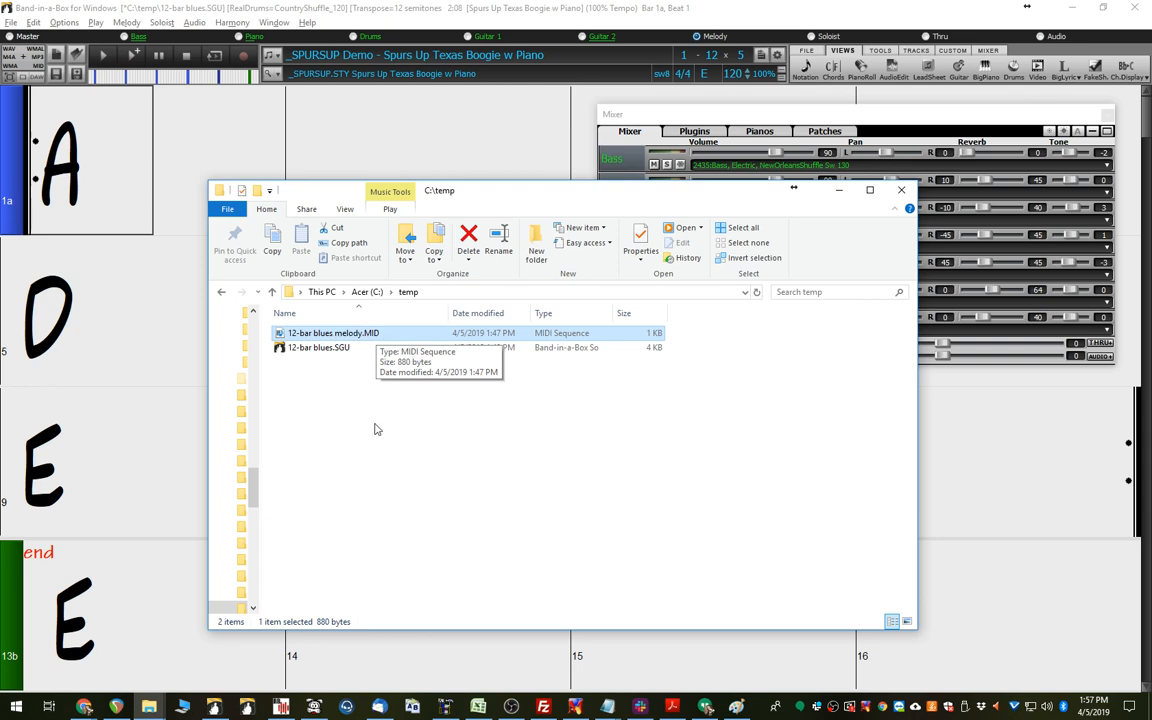
pyautogui.moveTo(444, 334)
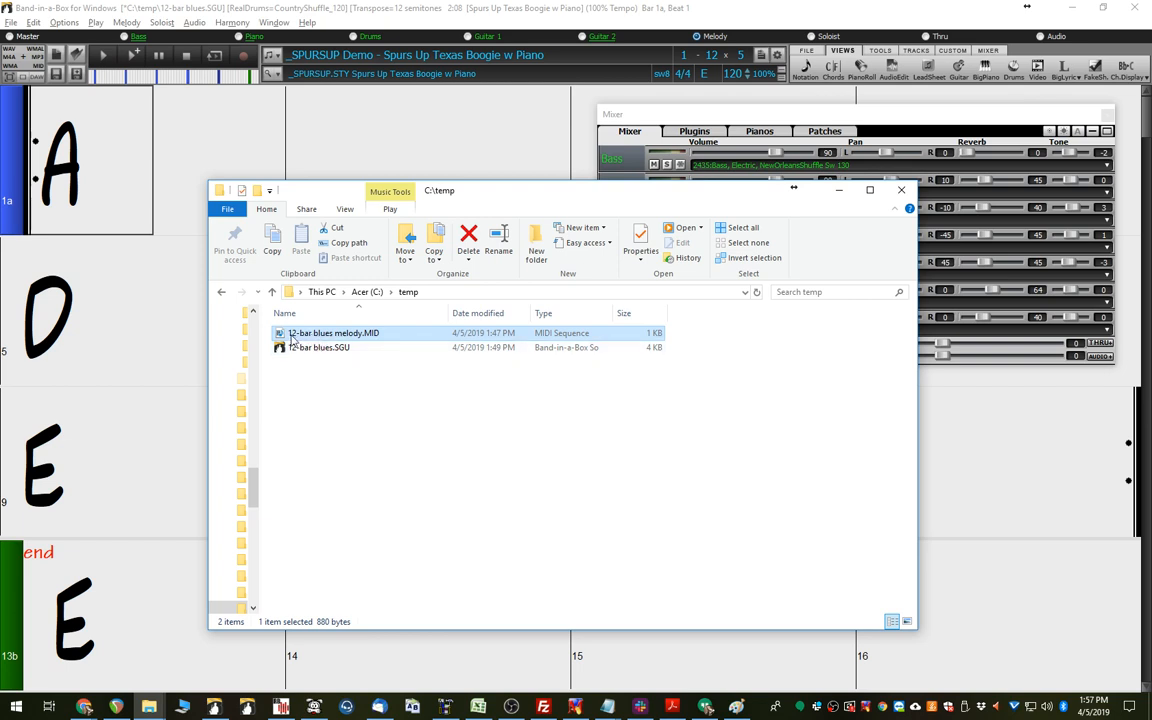
pyautogui.moveTo(398, 340)
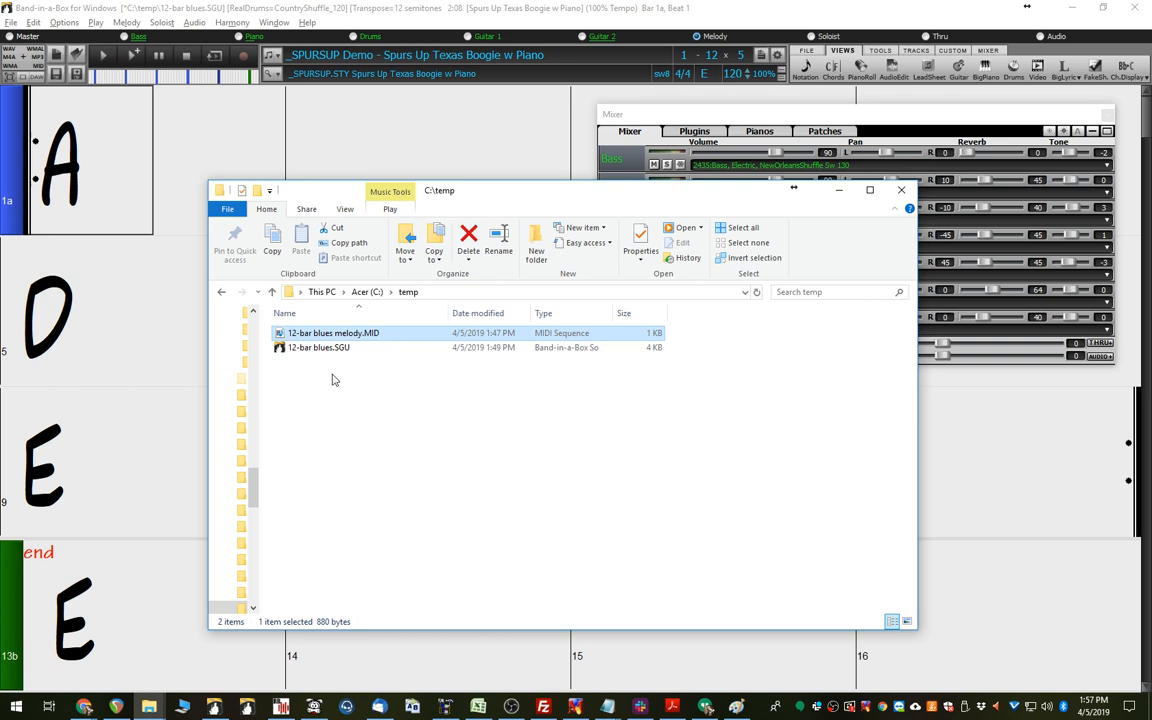
pyautogui.moveTo(344, 8)
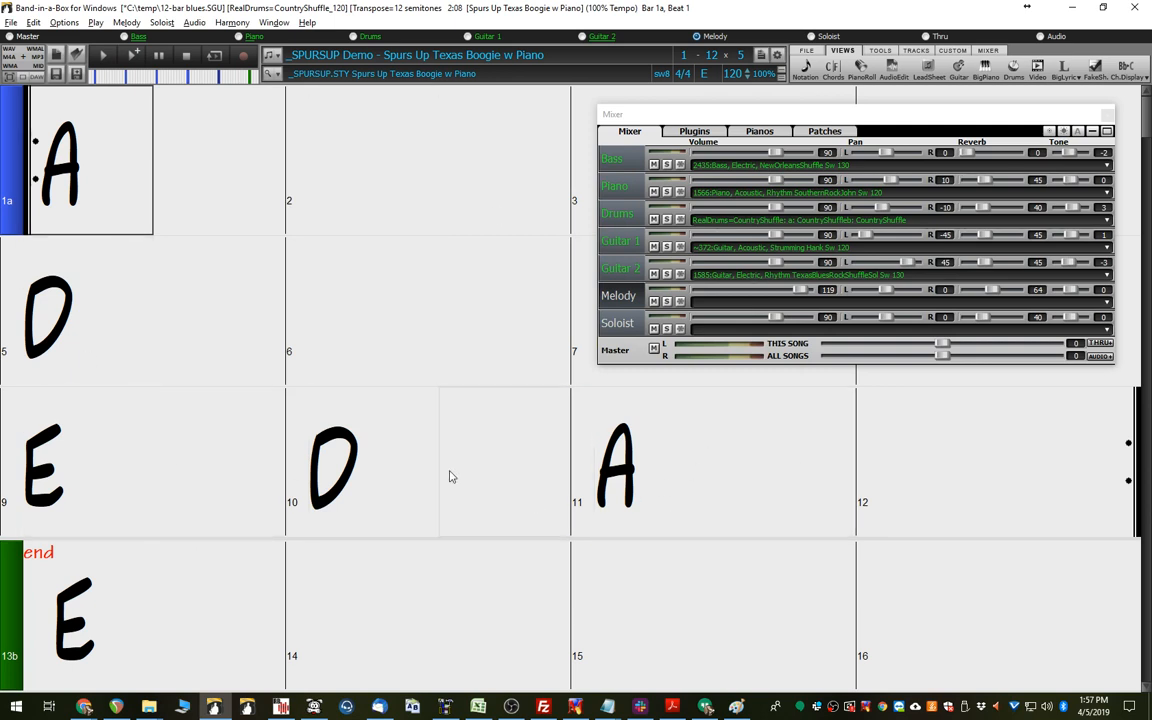
pyautogui.moveTo(476, 456)
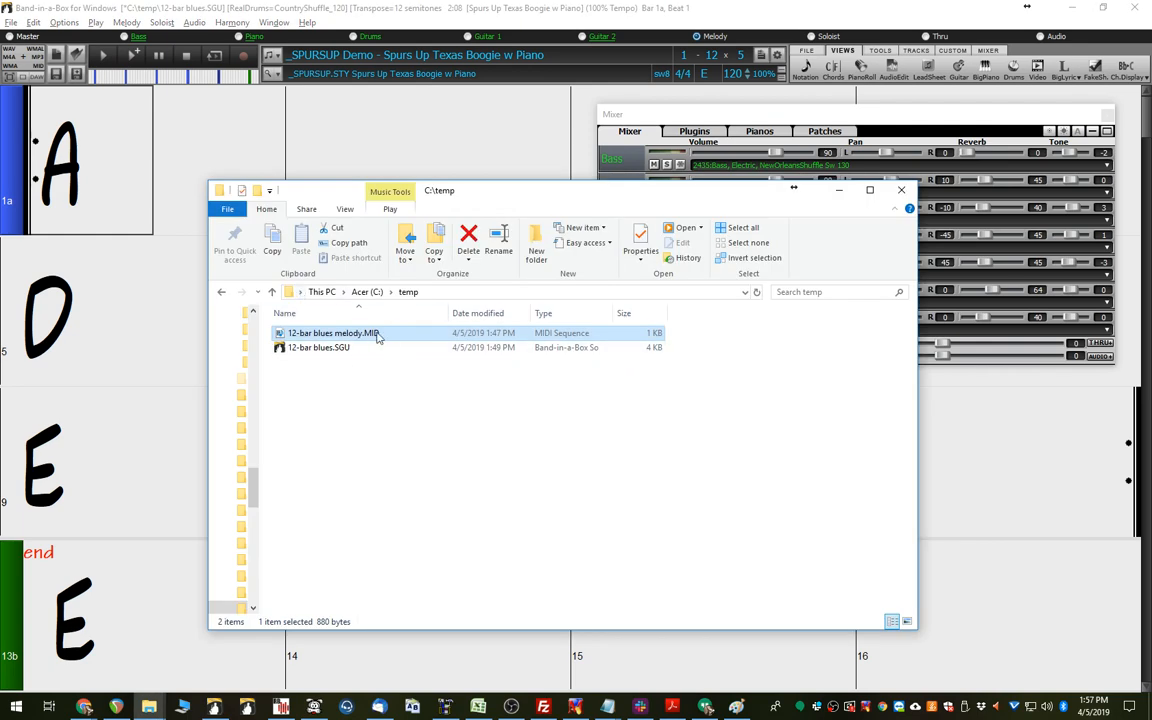
pyautogui.moveTo(204, 144)
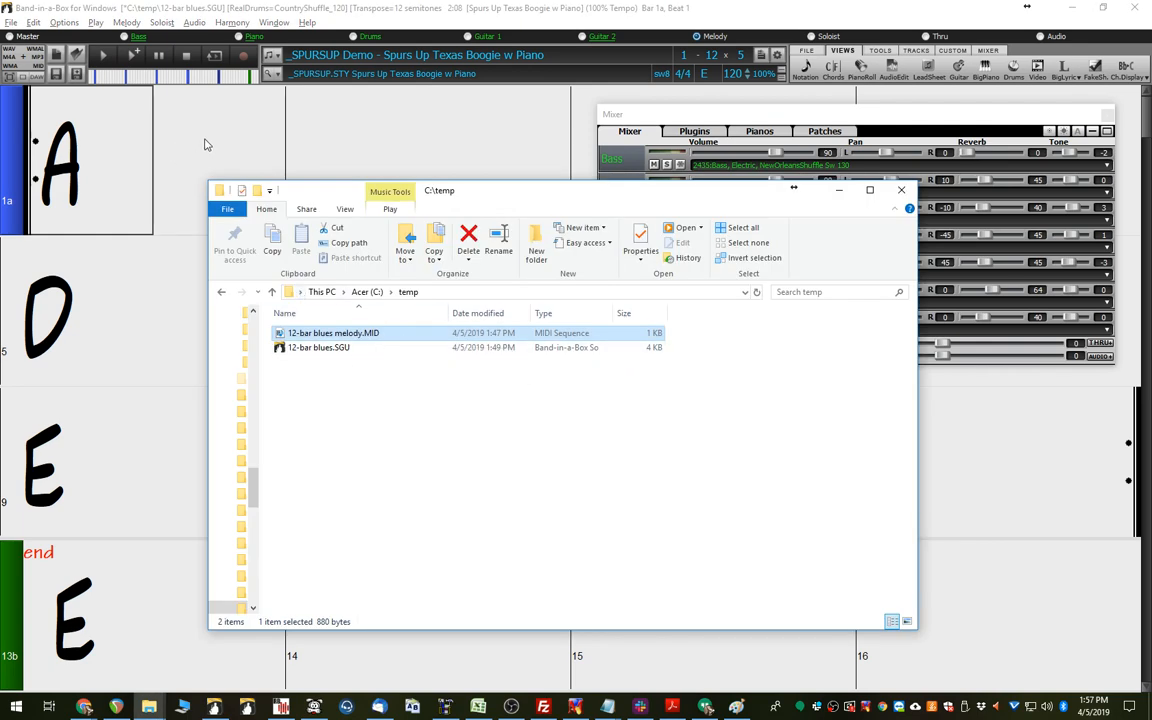
pyautogui.moveTo(508, 464)
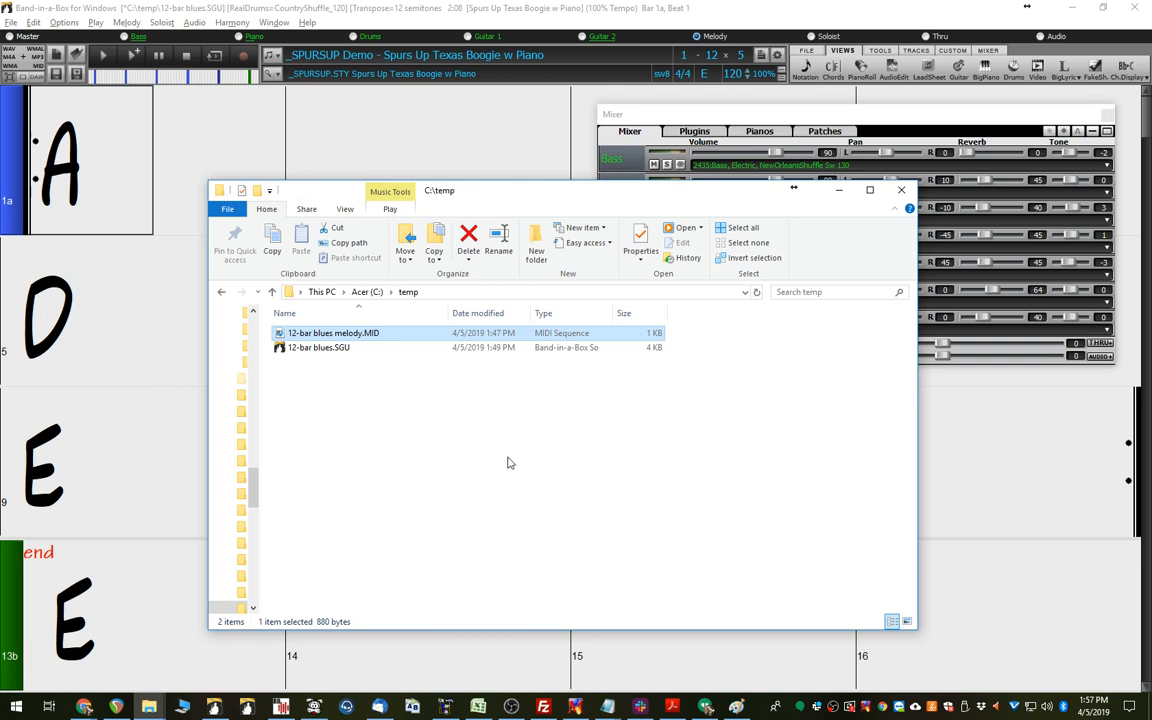
pyautogui.moveTo(428, 350)
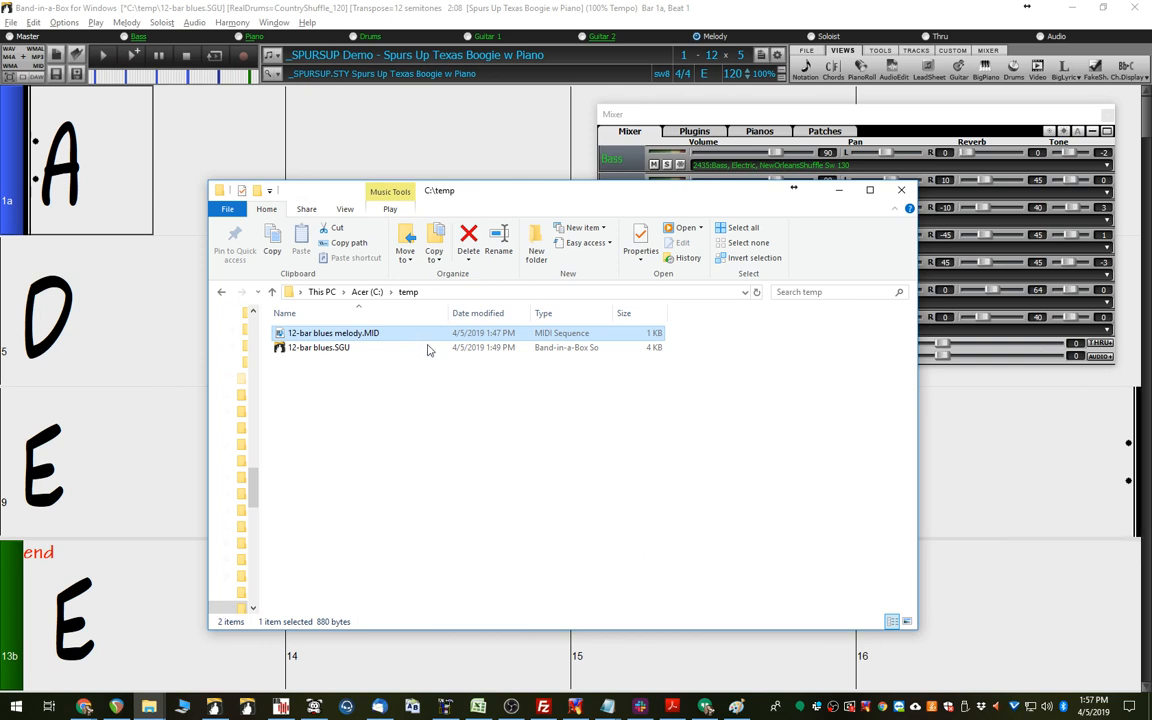
pyautogui.moveTo(378, 148)
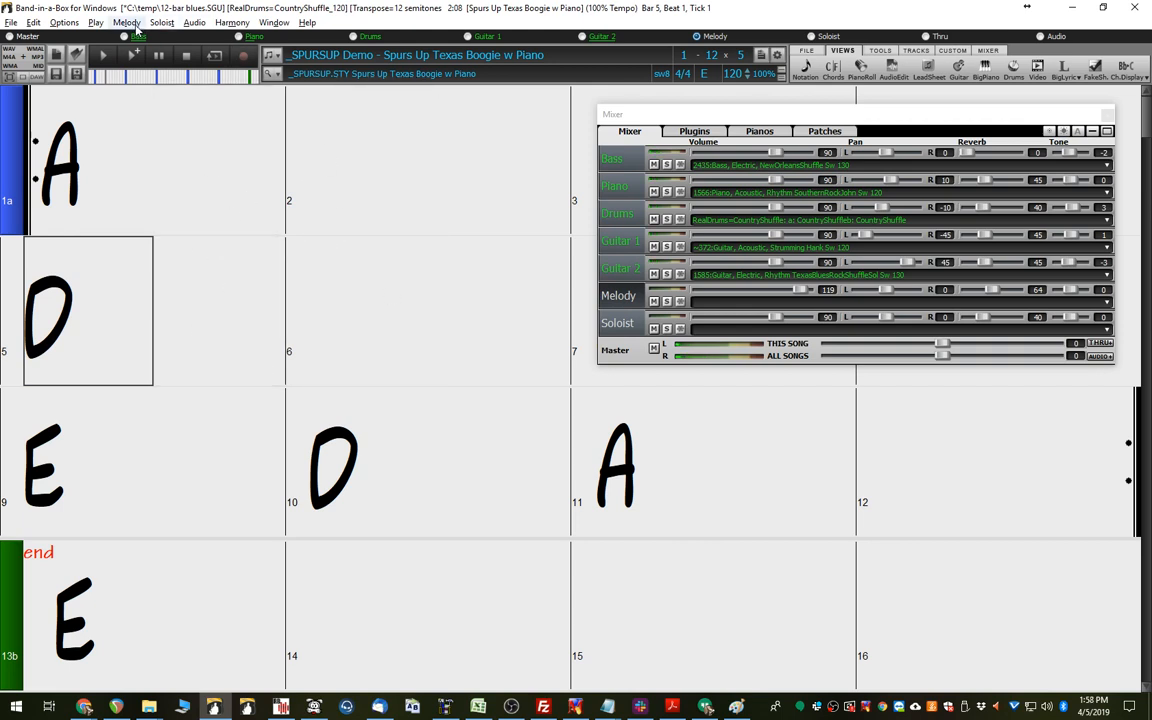
pyautogui.click(128, 22)
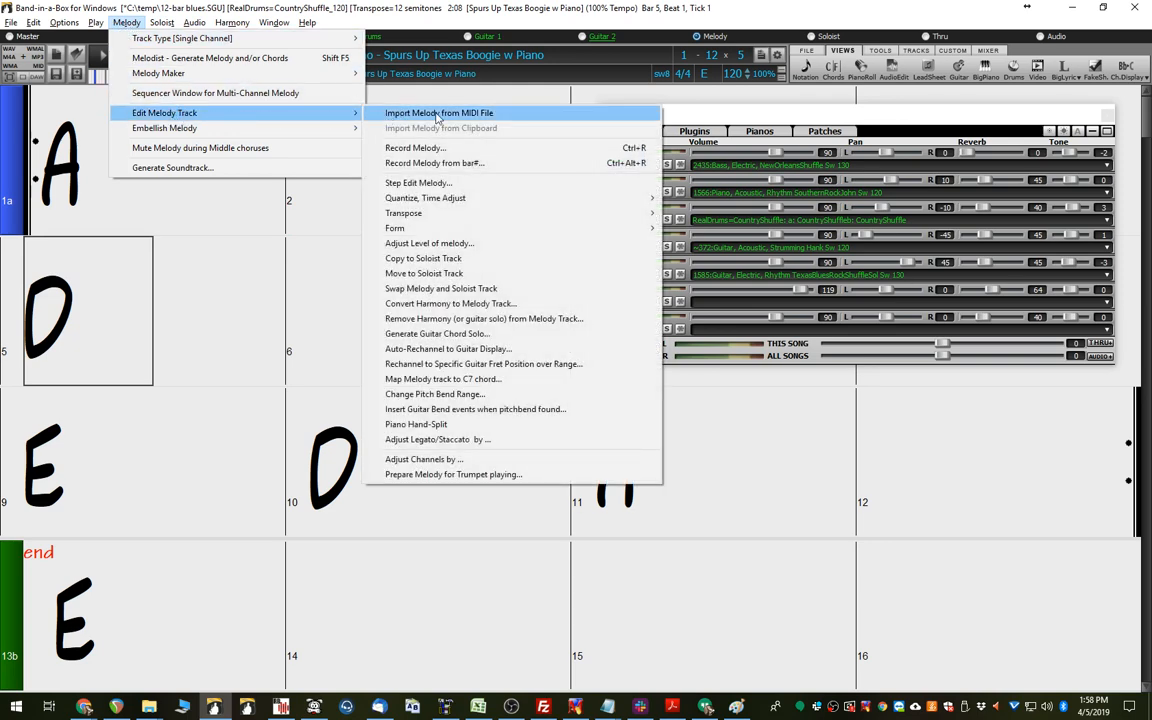
pyautogui.click(438, 112)
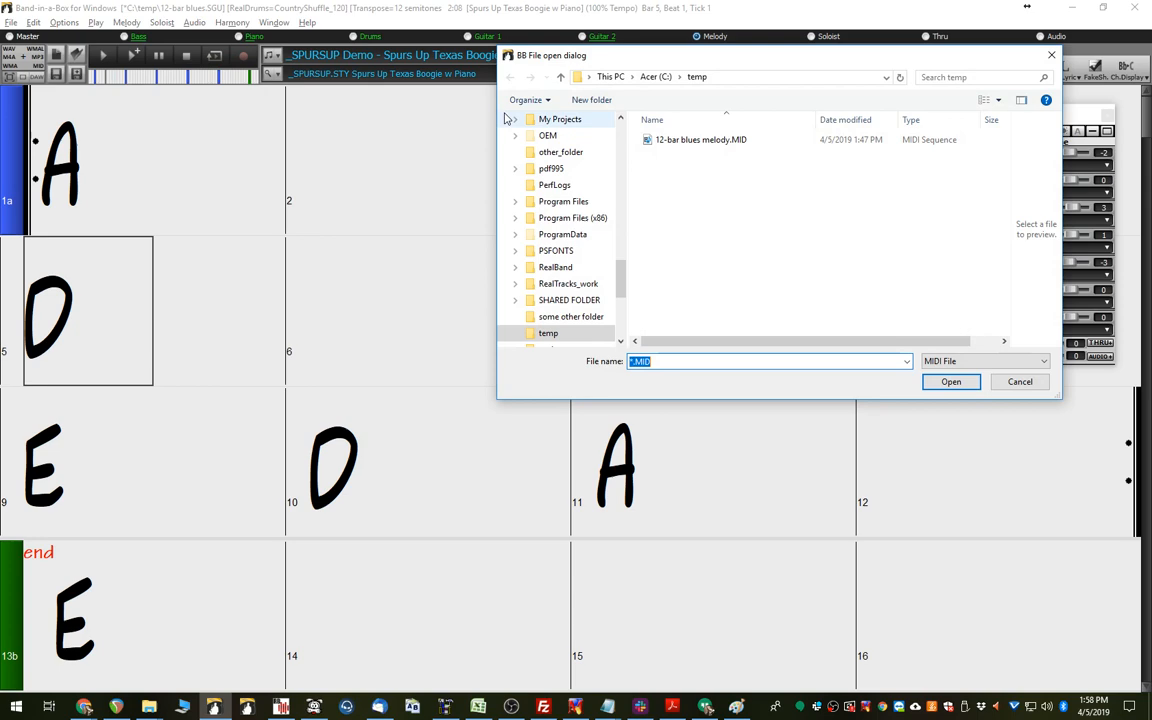
pyautogui.click(700, 140)
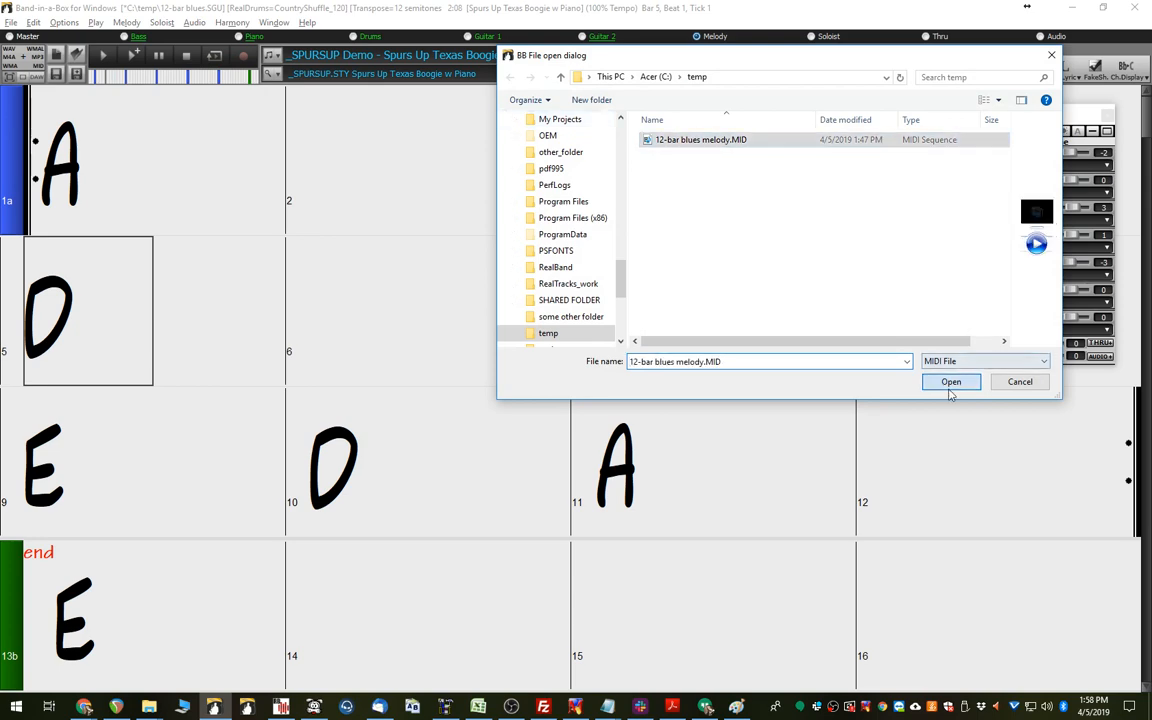
pyautogui.click(950, 380)
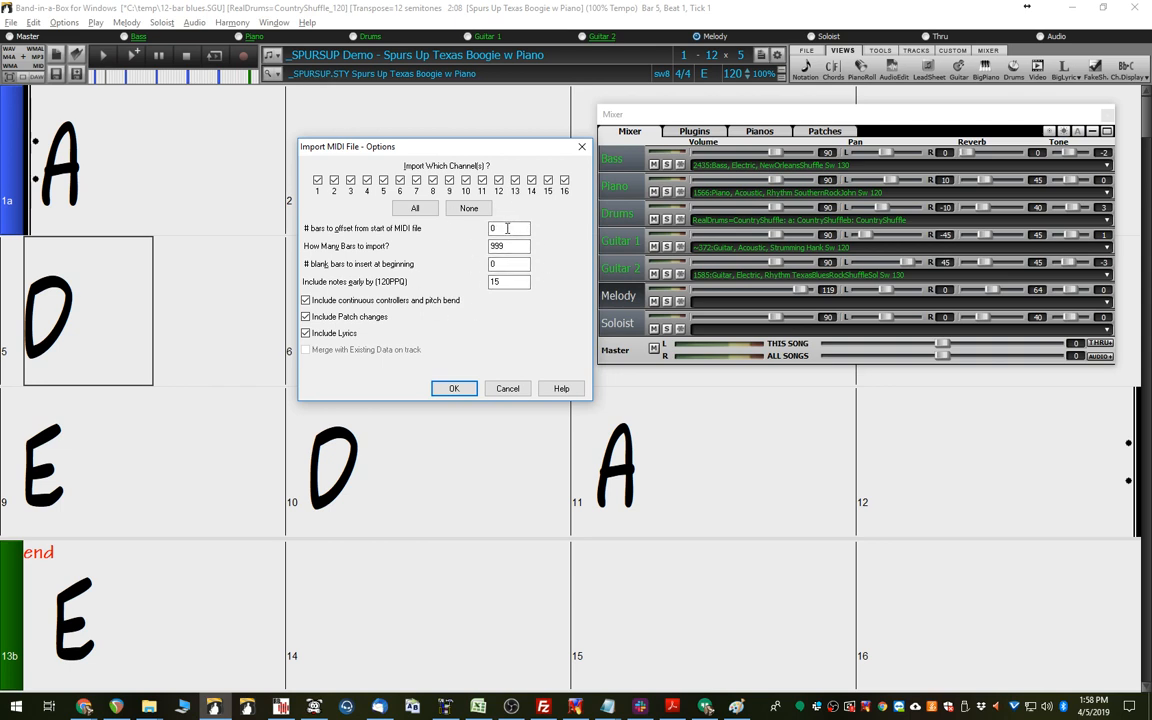
pyautogui.moveTo(436, 232)
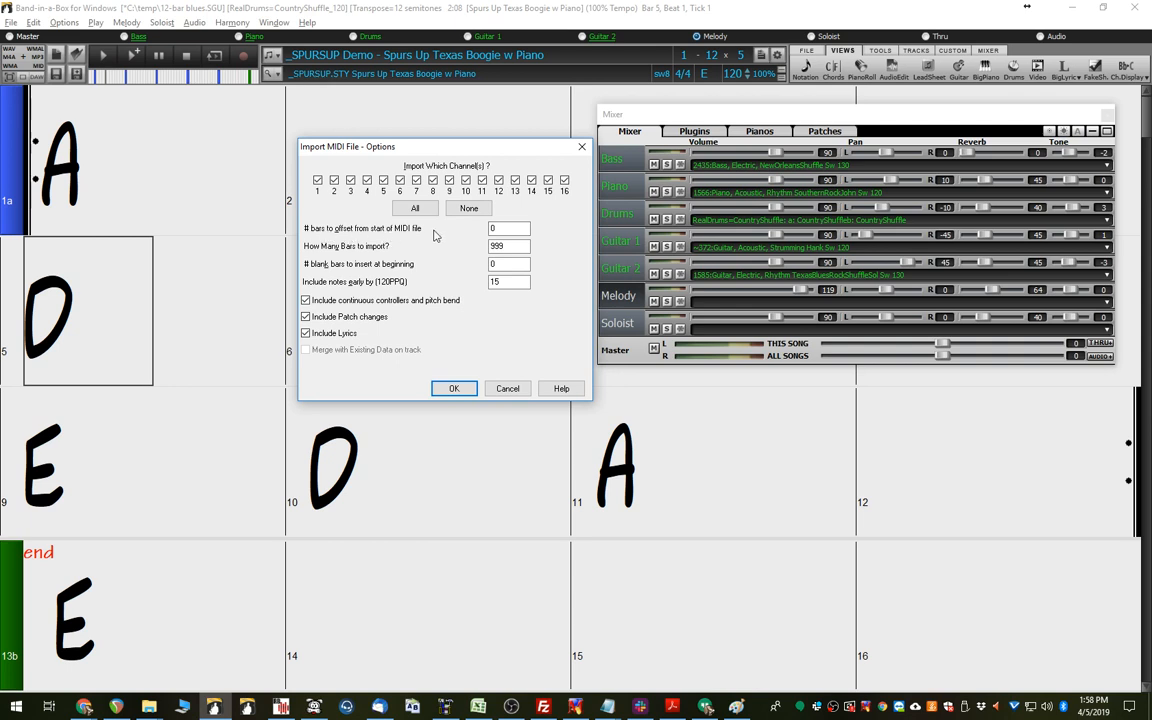
# - Set the import to offset 0, 14 bars, 0 blank bars and confirm the melody import
pyautogui.click(508, 228)
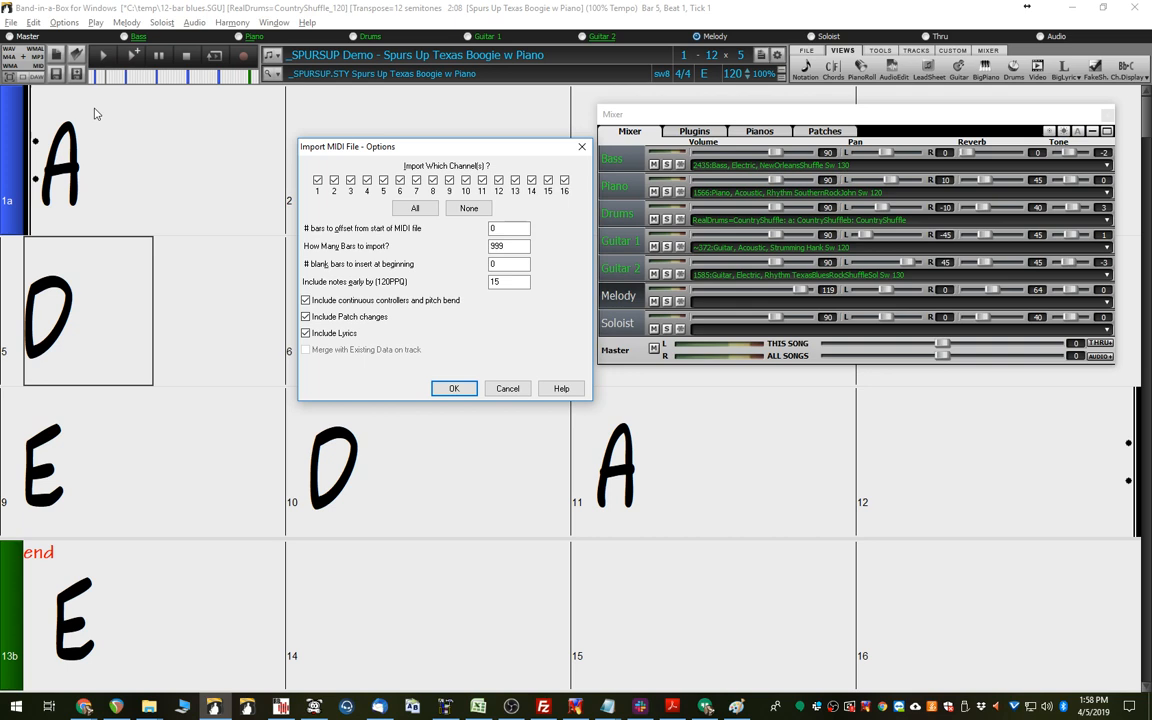
pyautogui.moveTo(84, 210)
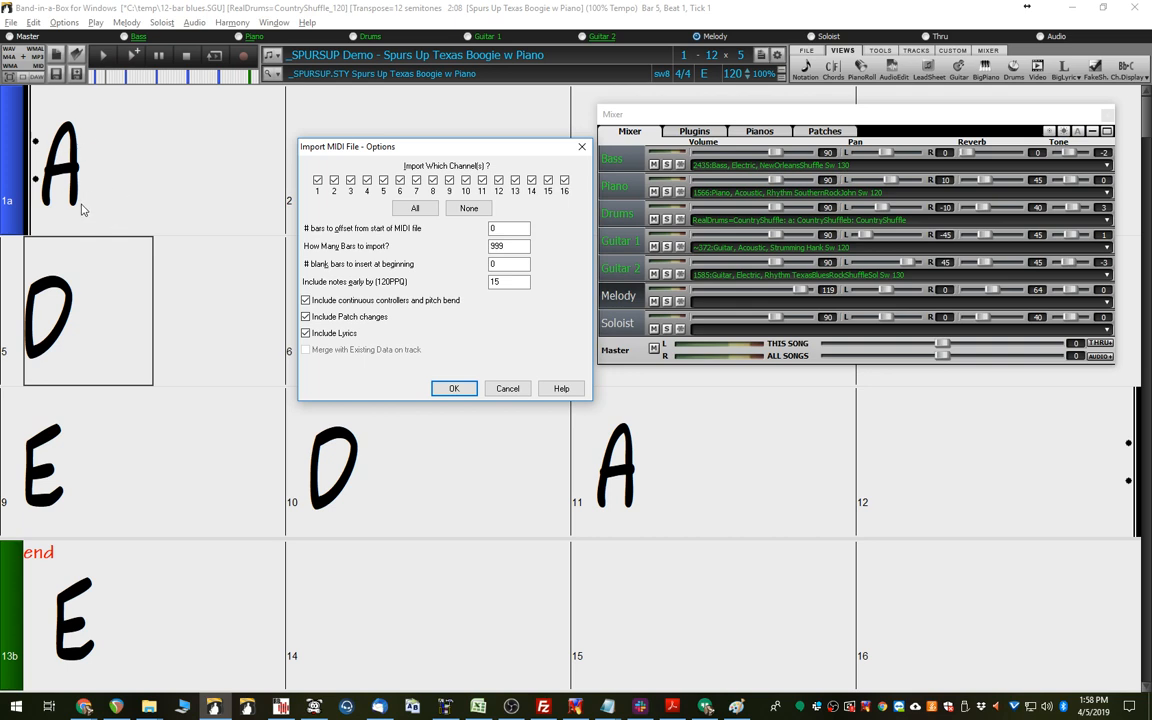
pyautogui.moveTo(270, 268)
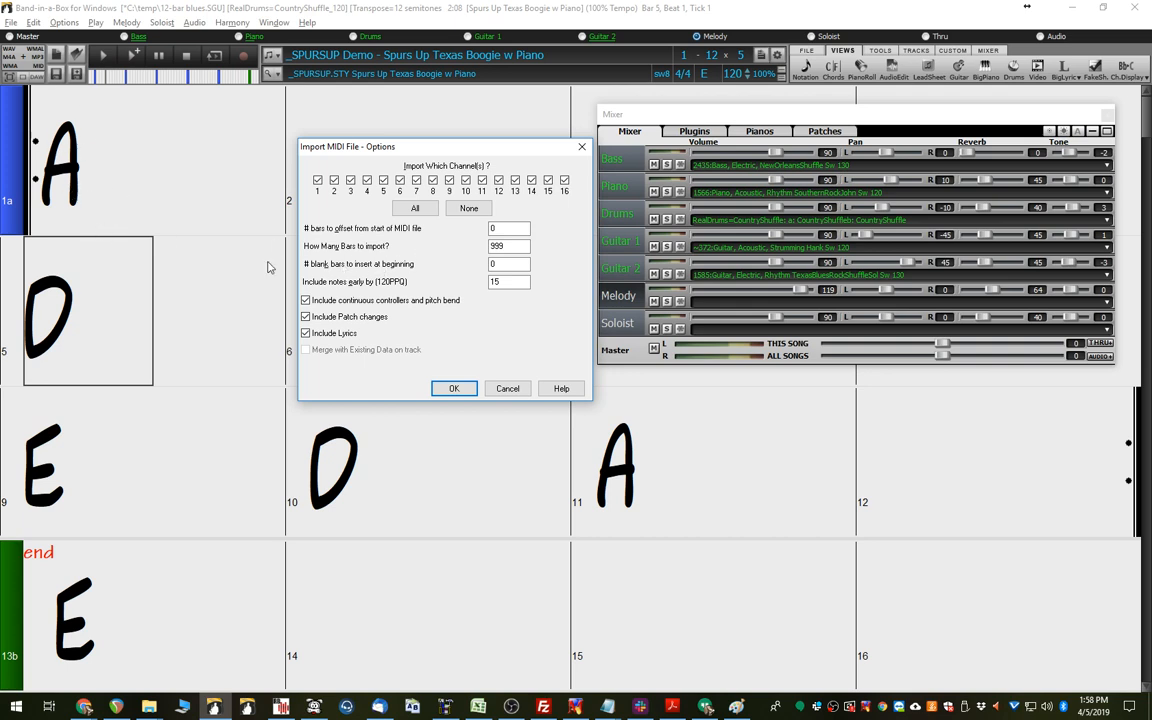
pyautogui.click(508, 228)
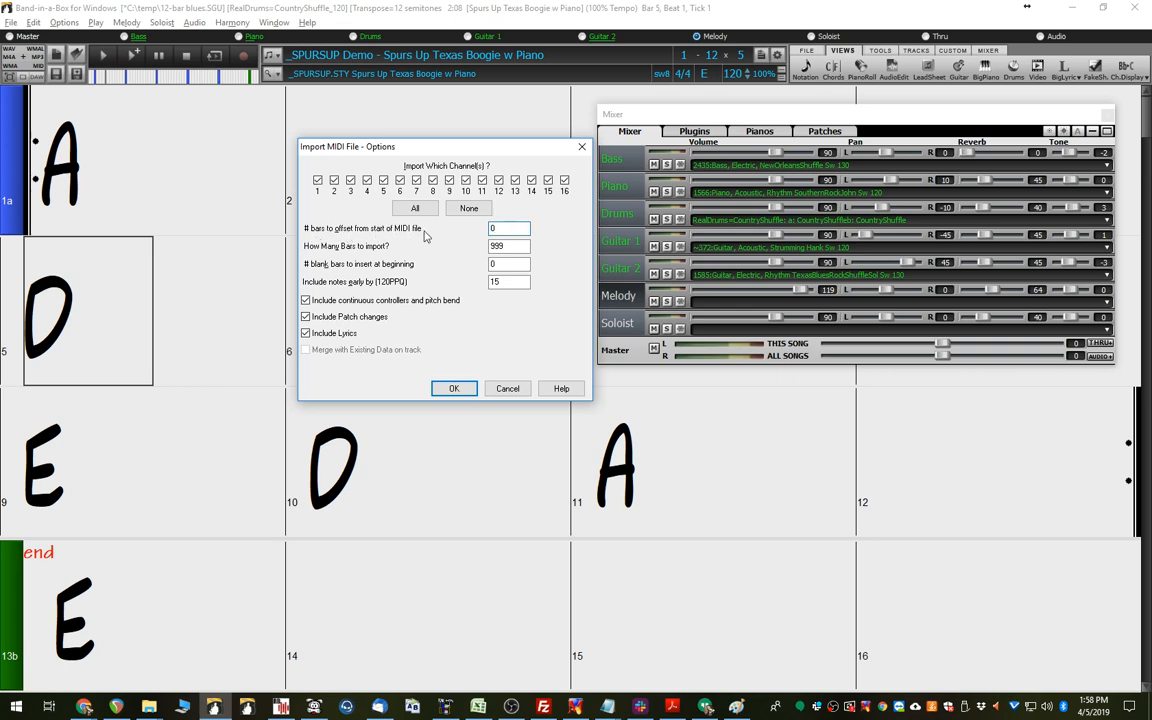
pyautogui.click(508, 228)
pyautogui.write('2')
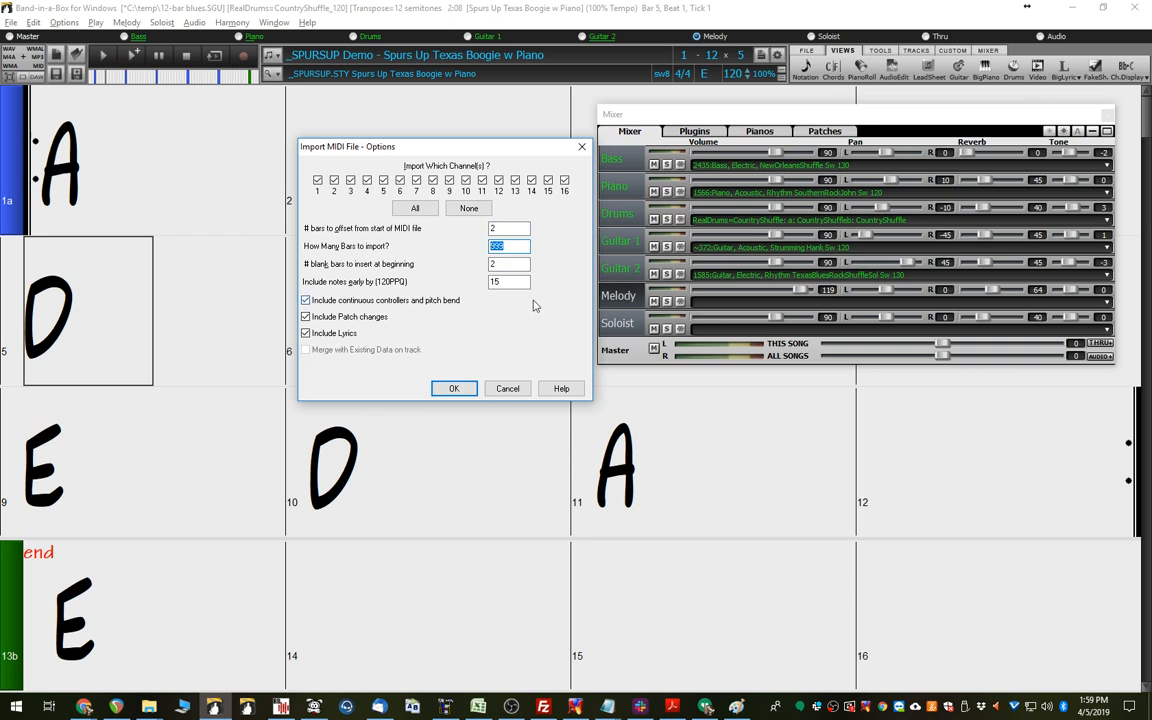
pyautogui.write('12')
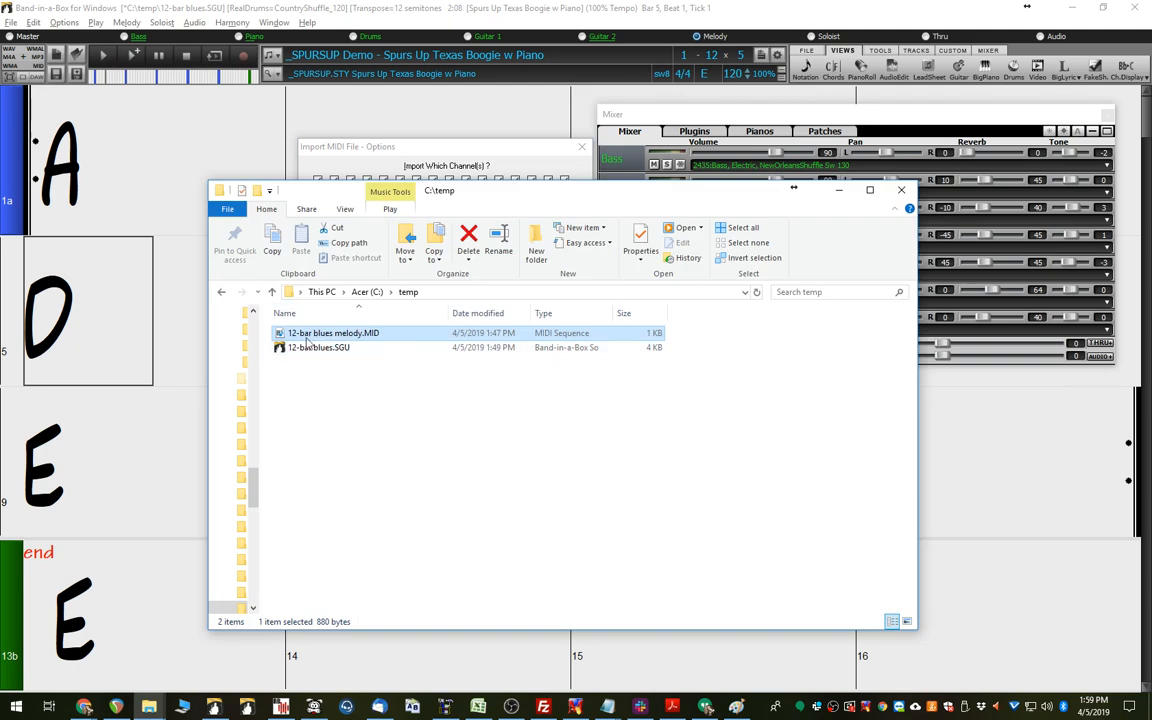
pyautogui.doubleClick(332, 332)
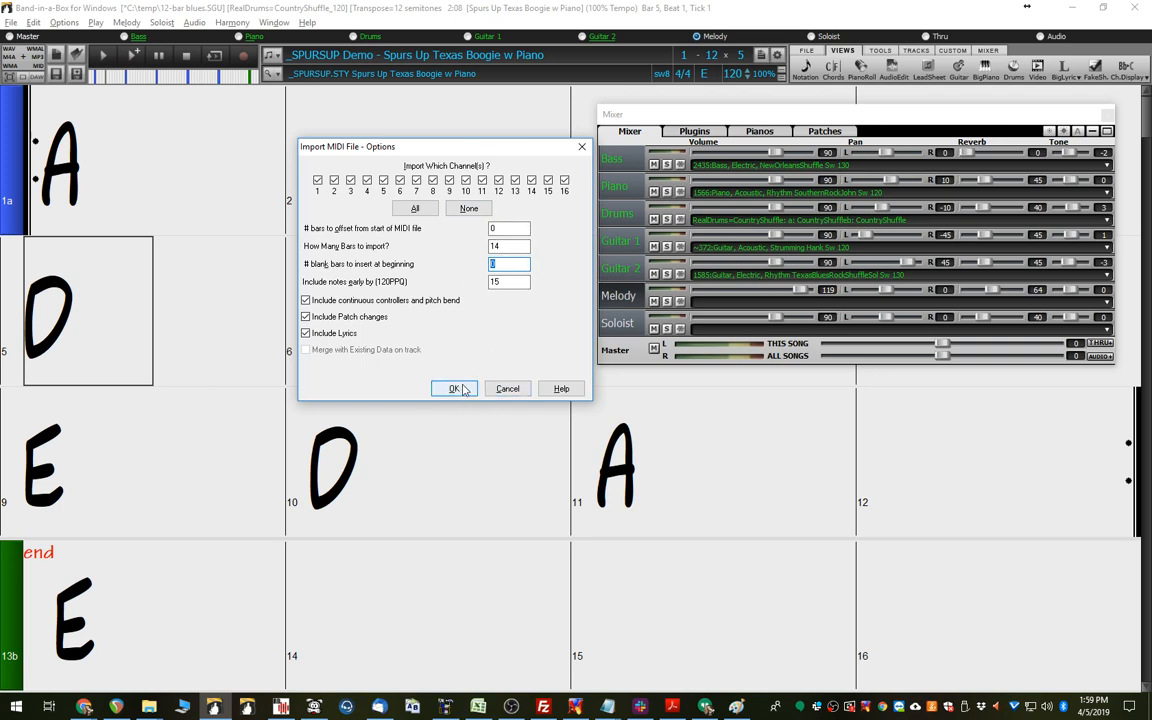
pyautogui.click(454, 388)
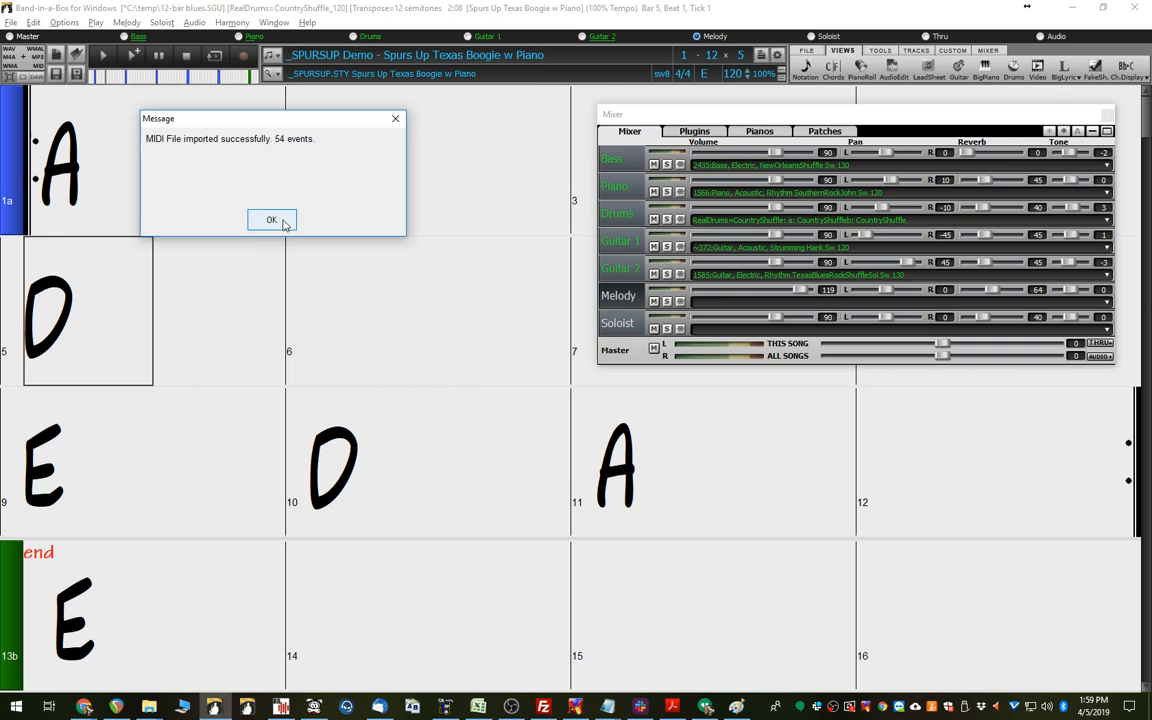
# - Dismiss the 54-event success message and set the Melody track to Electric Piano
pyautogui.click(272, 218)
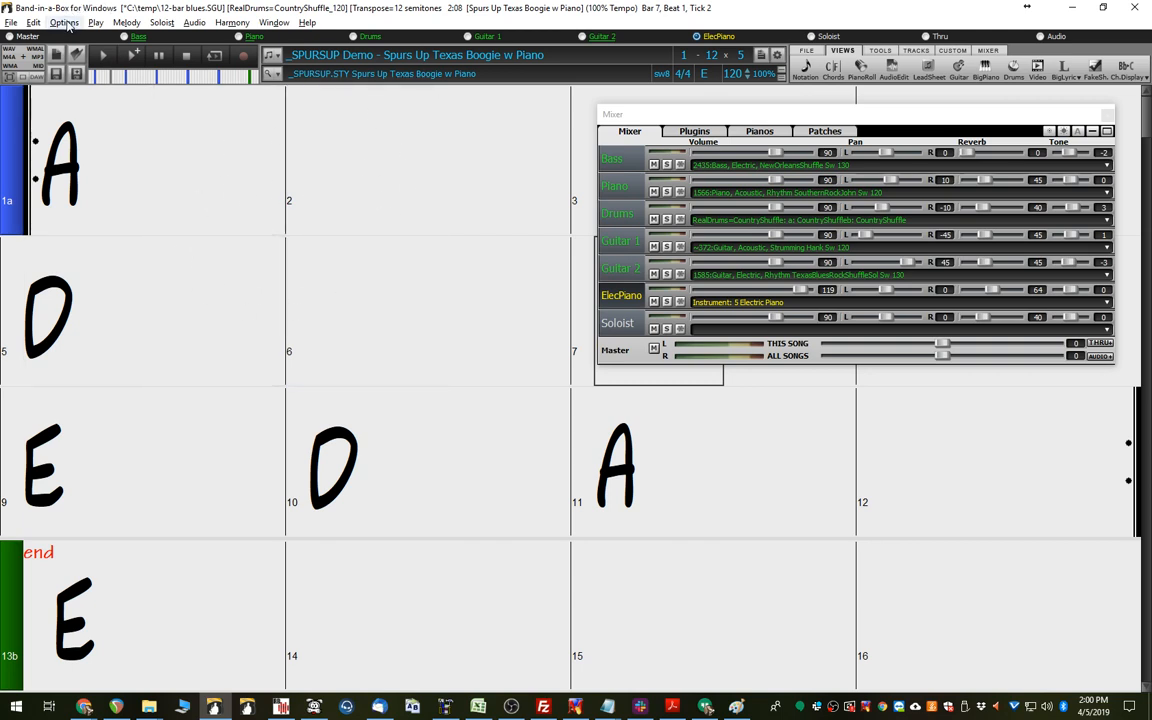
pyautogui.click(232, 22)
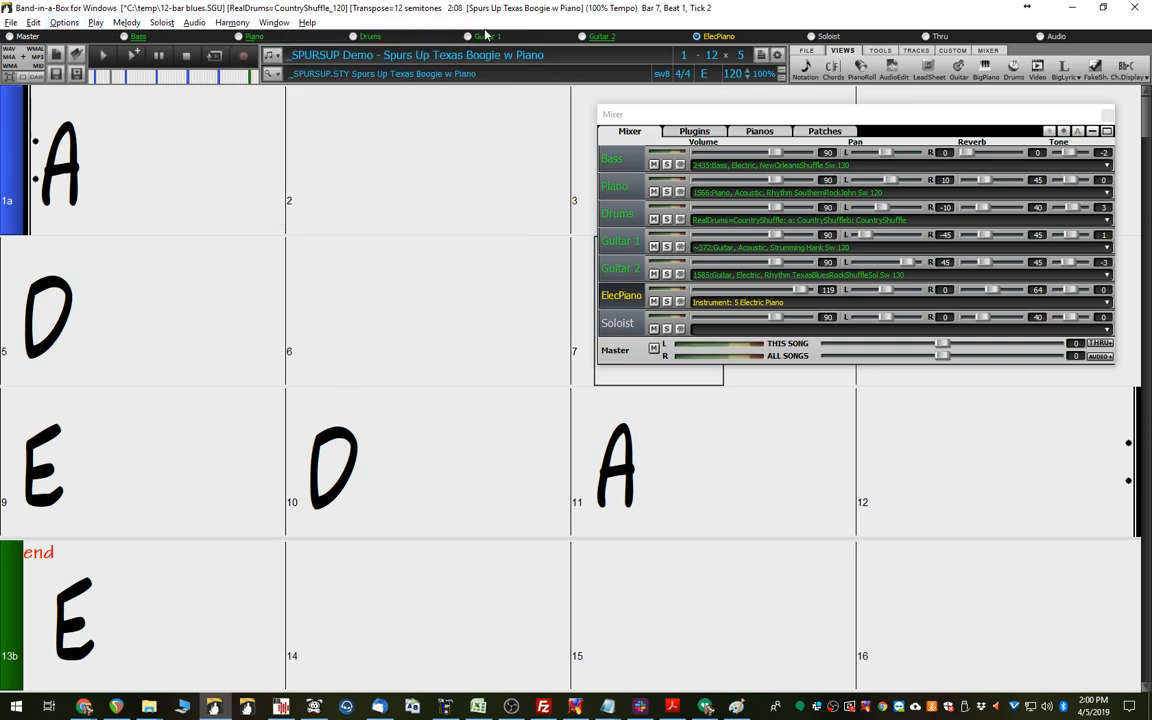
pyautogui.click(126, 22)
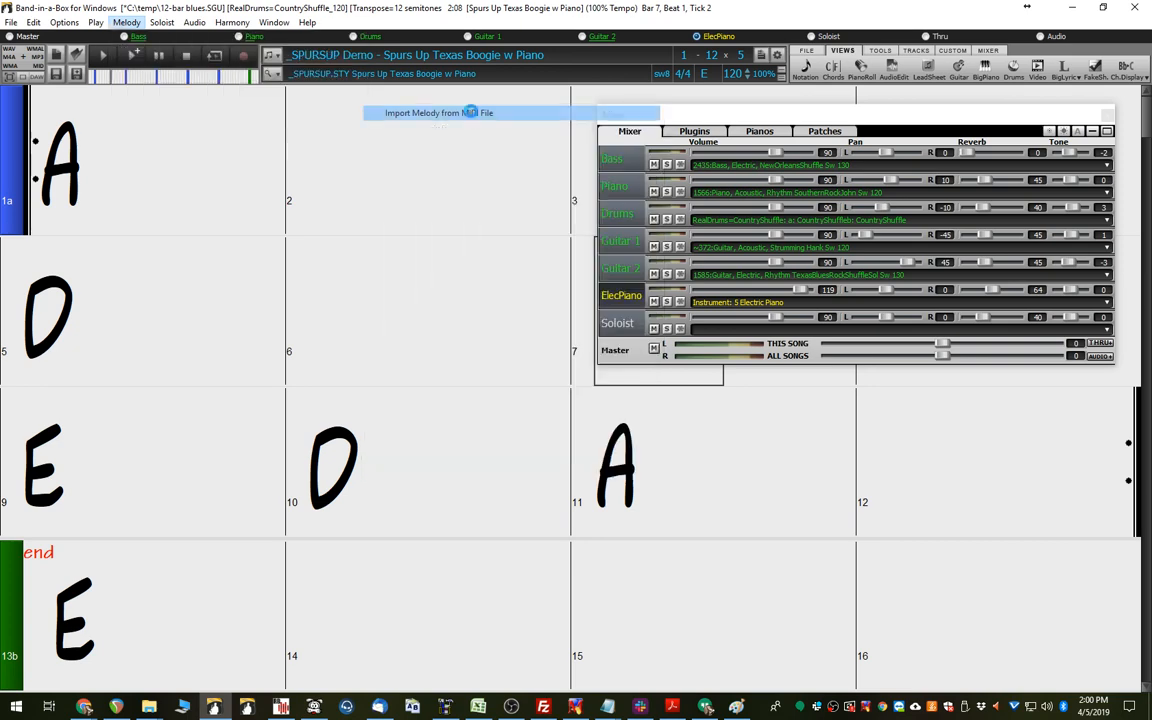
# - Re-import 12-bar blues melody.MID with Include Patch changes unchecked, 53 events
pyautogui.click(440, 112)
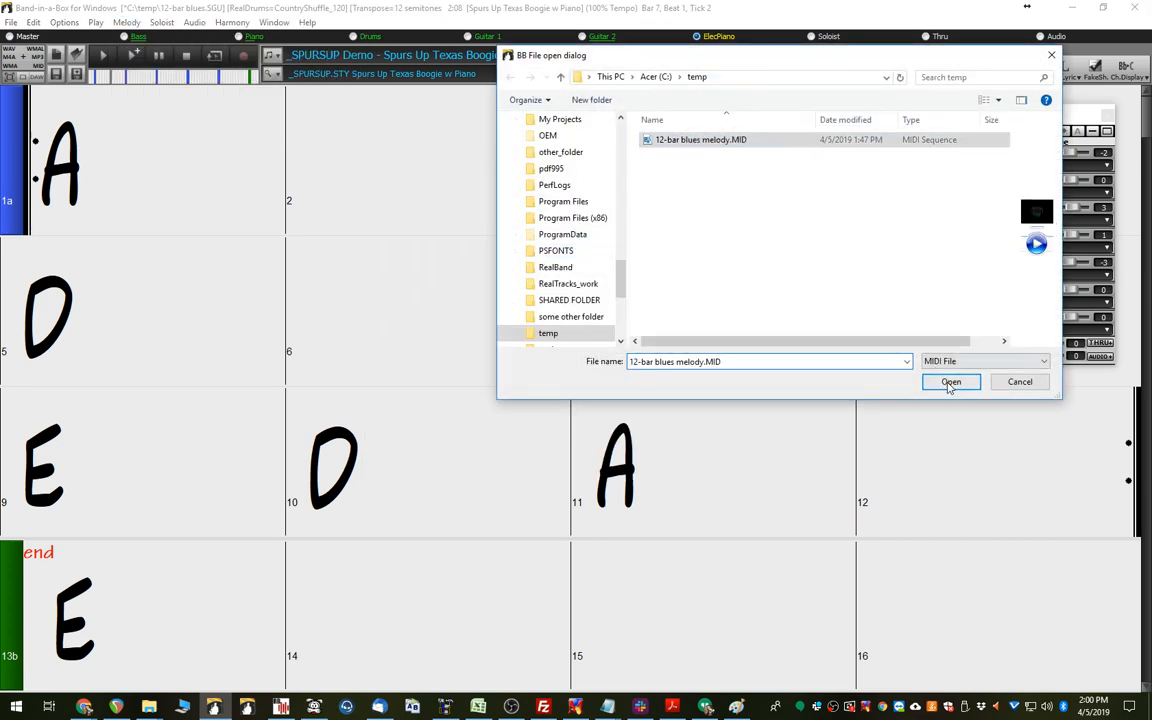
pyautogui.click(950, 382)
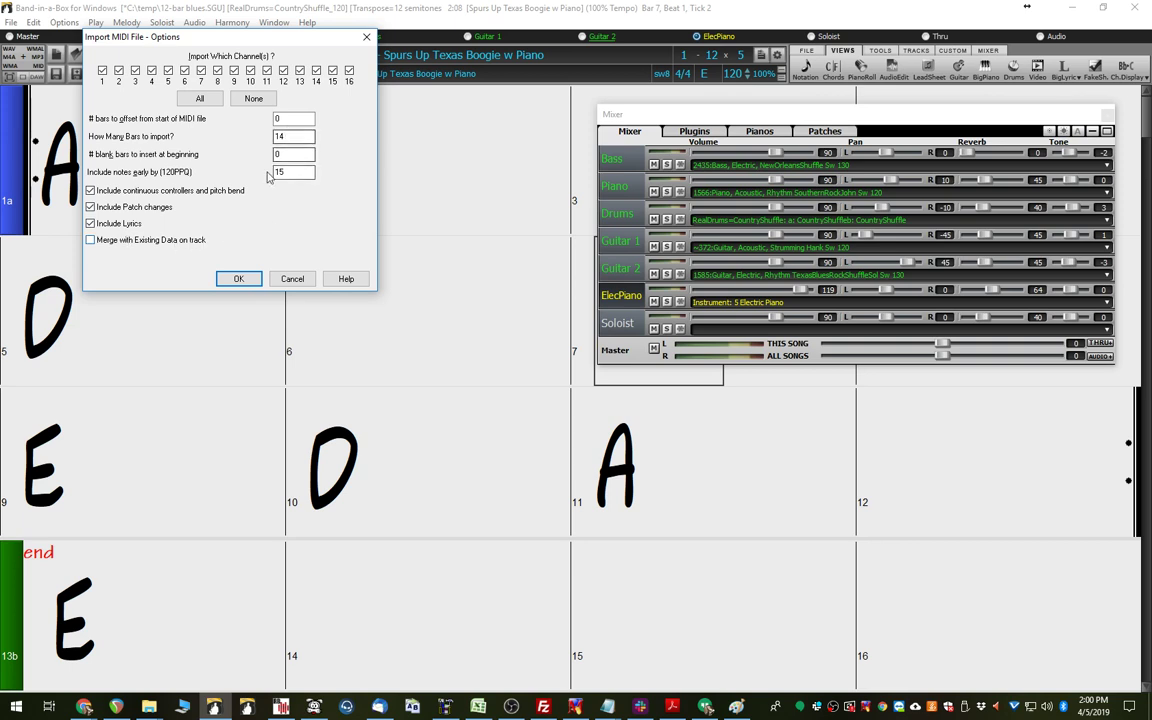
pyautogui.click(90, 206)
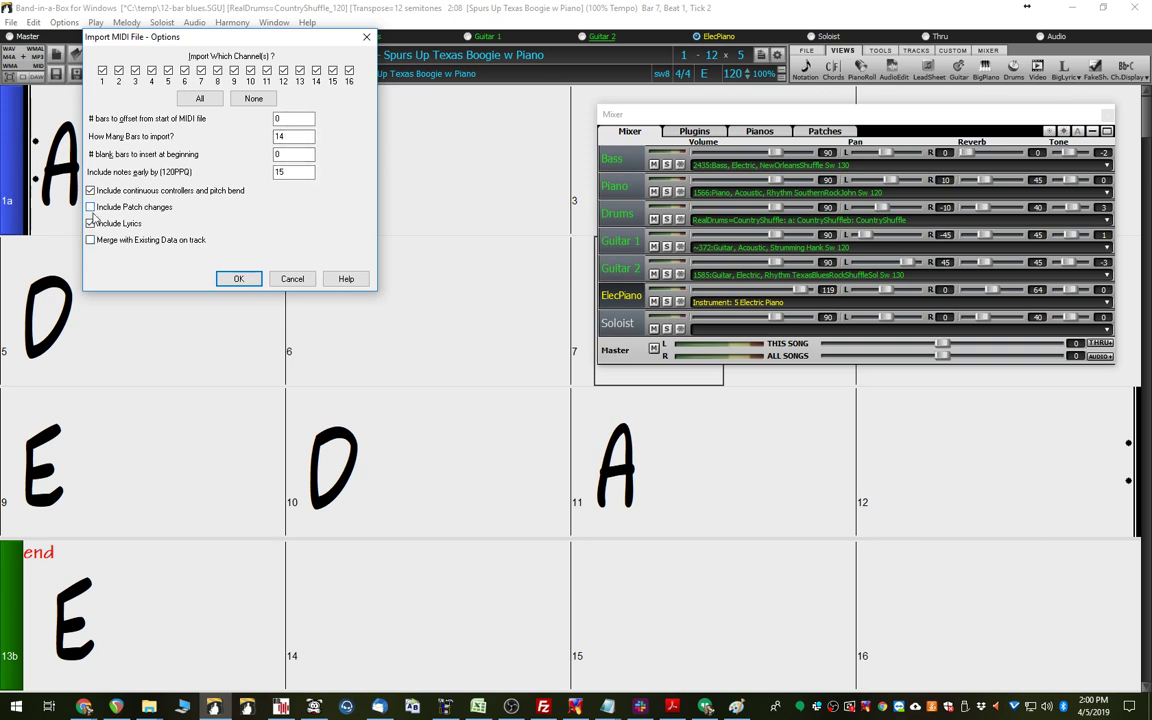
pyautogui.click(90, 224)
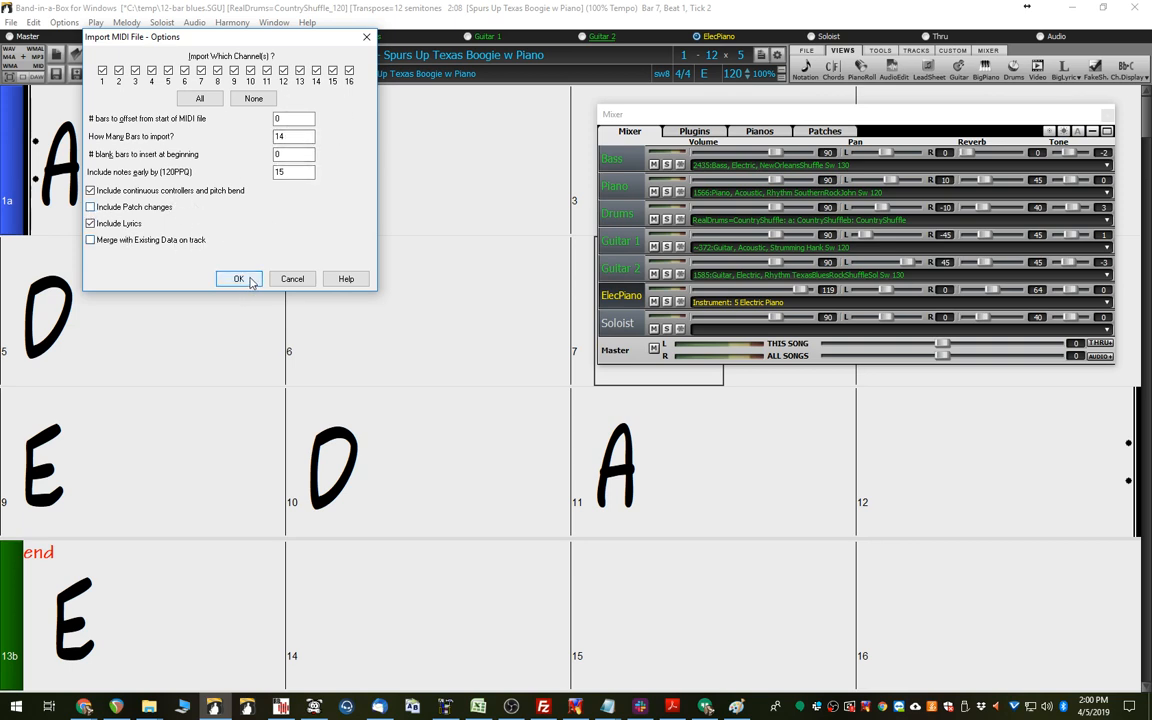
pyautogui.click(238, 278)
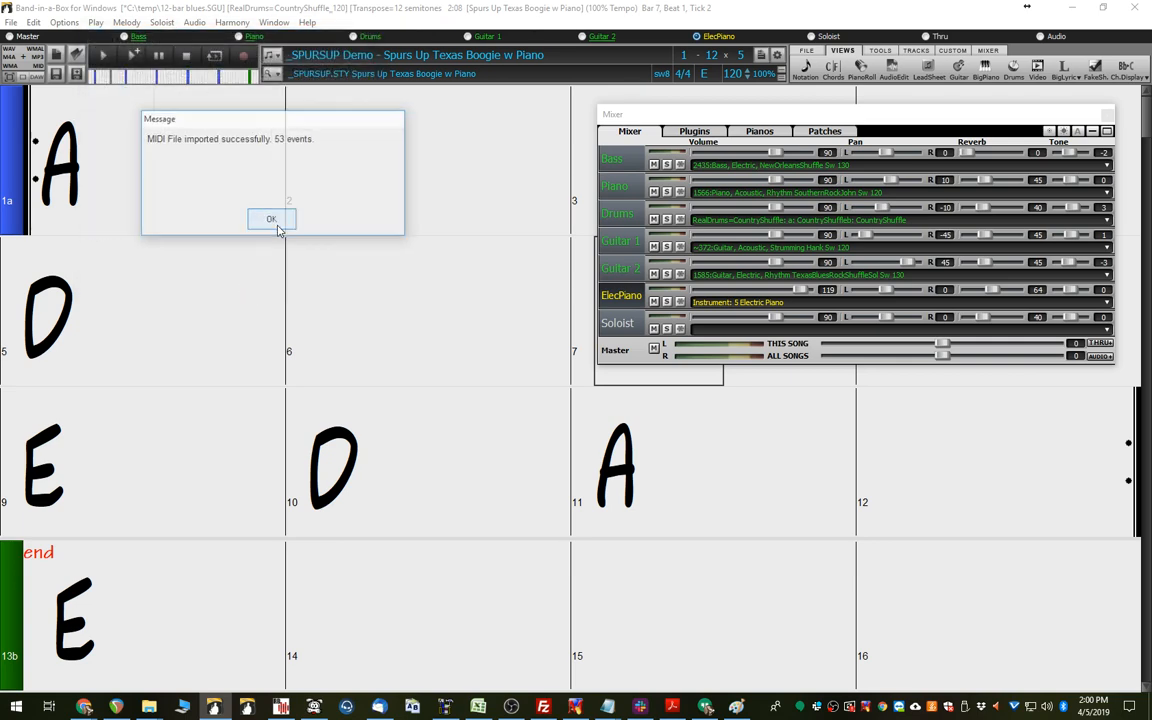
# - Dismiss the success message and select bar 1 of the chord sheet
pyautogui.click(270, 218)
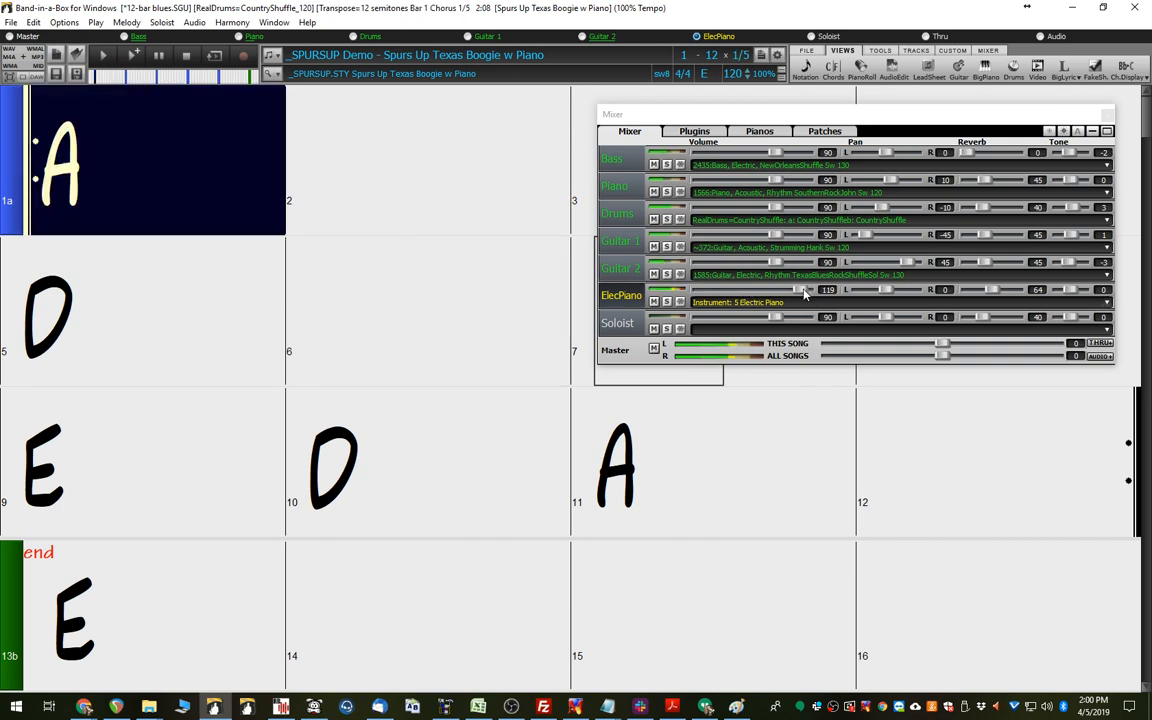
pyautogui.moveTo(800, 288); pyautogui.dragTo(810, 288)
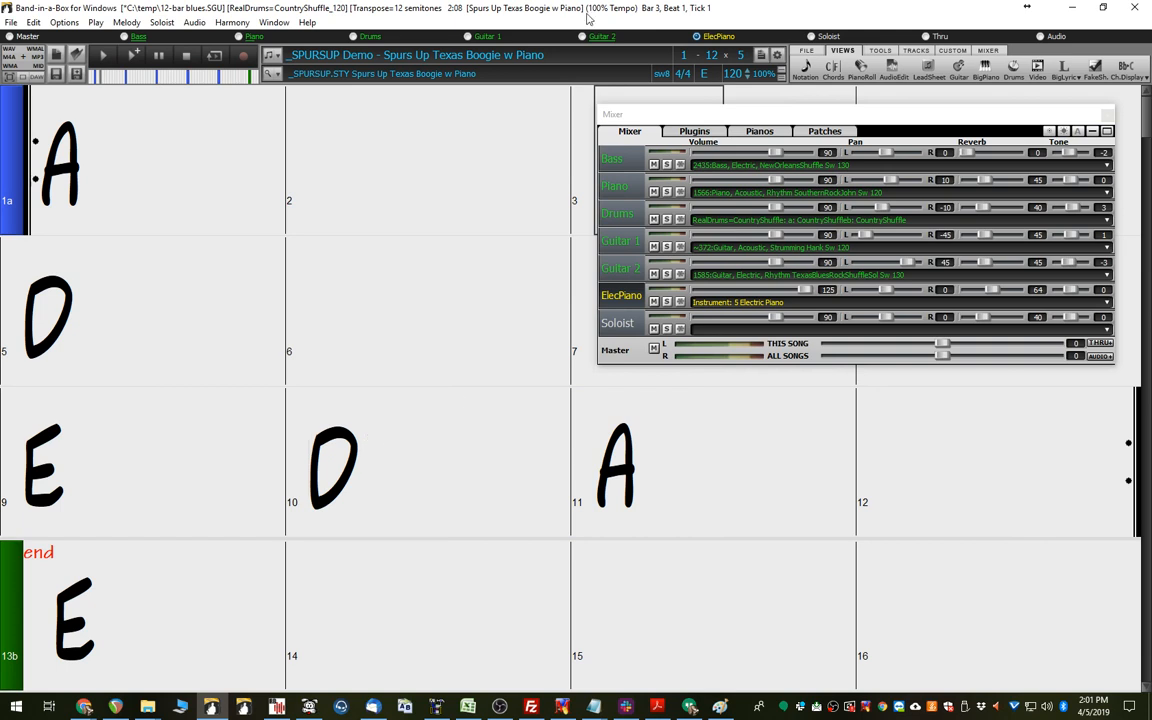
pyautogui.moveTo(712, 8)
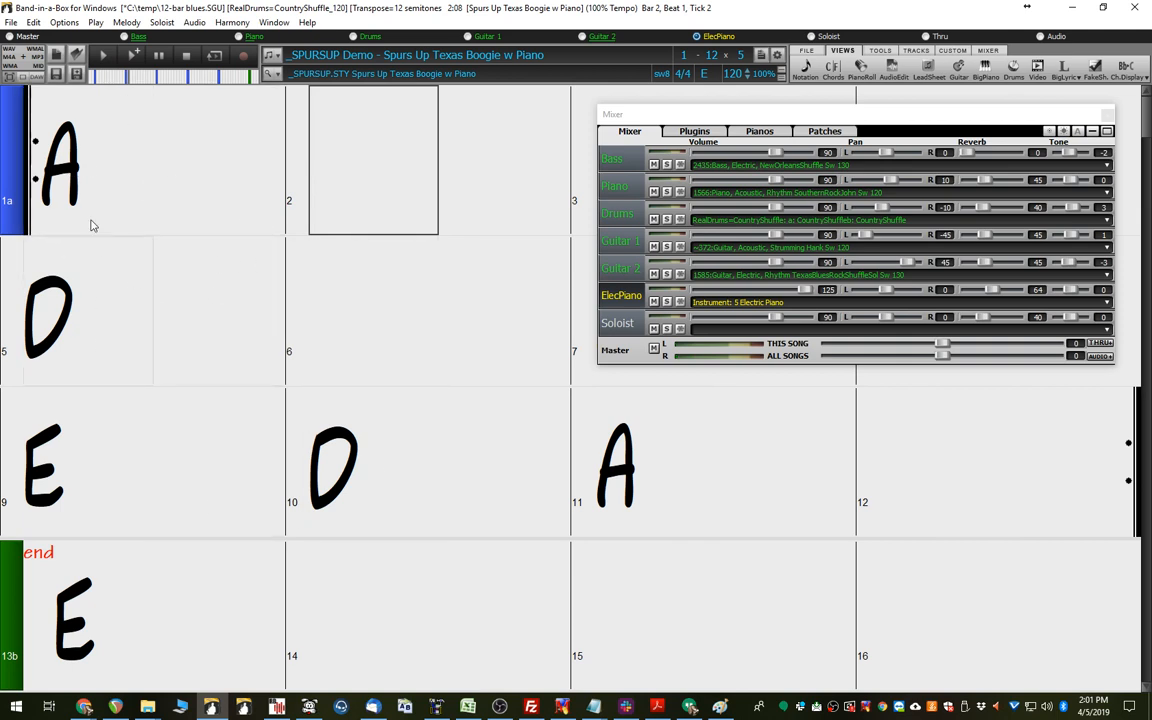
# - Load 12-bar blues melody.MID again to bring up the import options
pyautogui.click(296, 310)
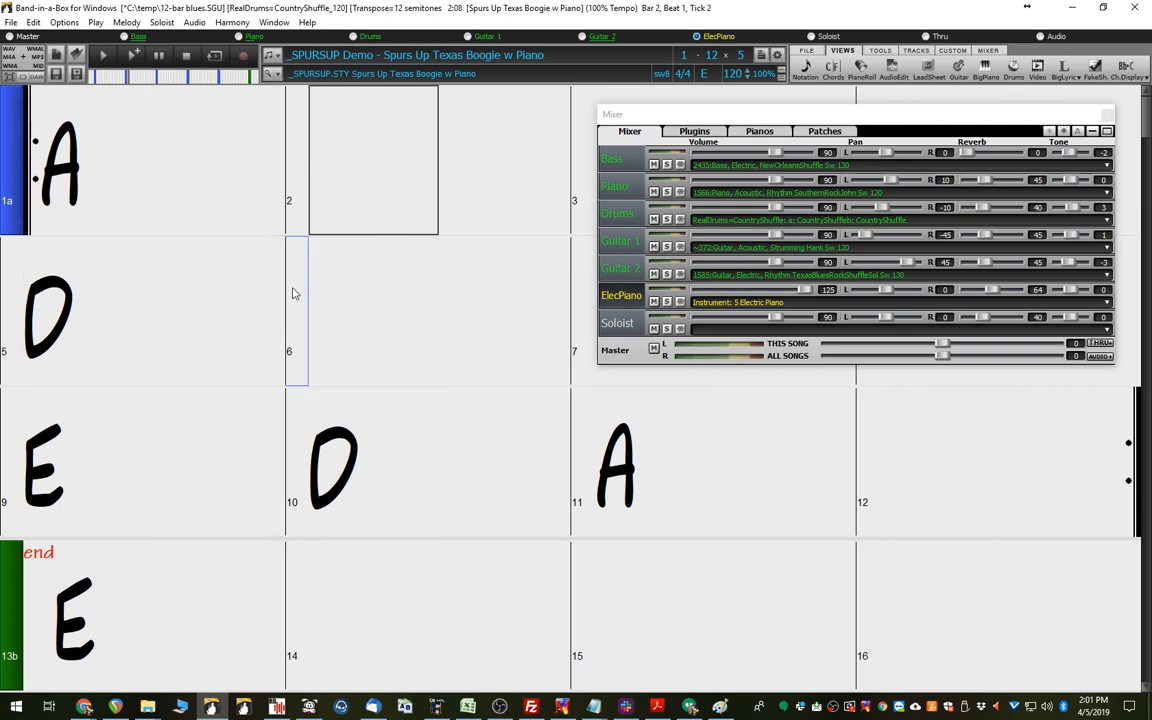
pyautogui.click(126, 22)
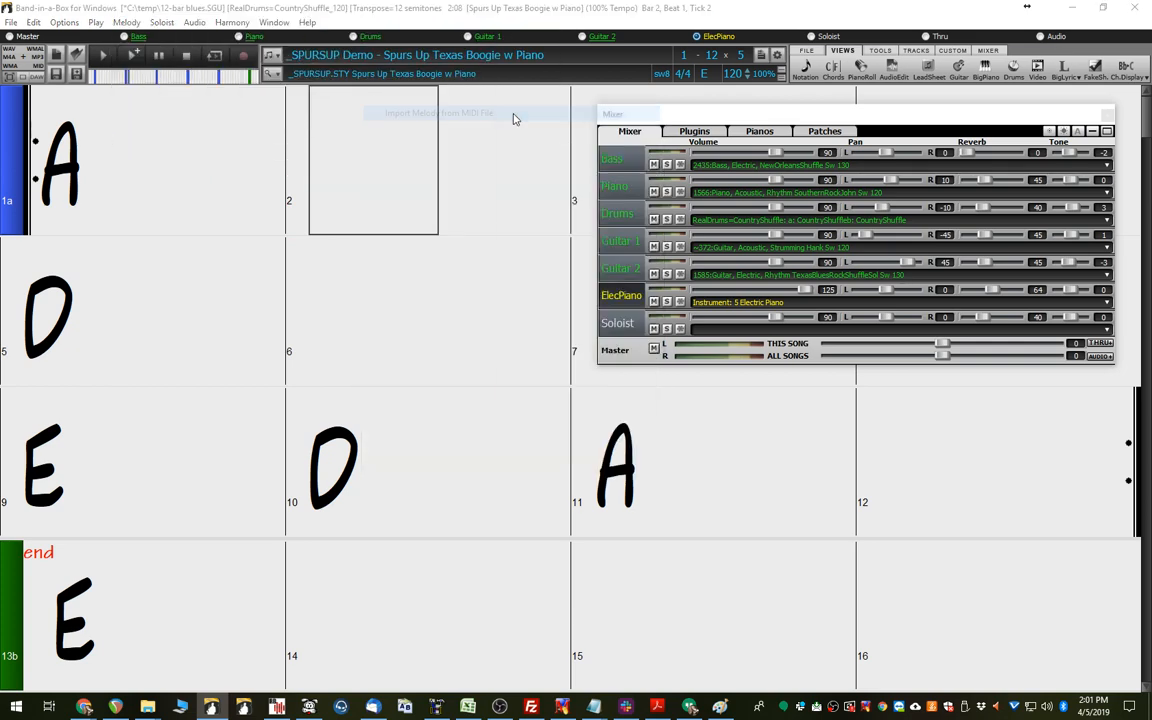
pyautogui.click(440, 112)
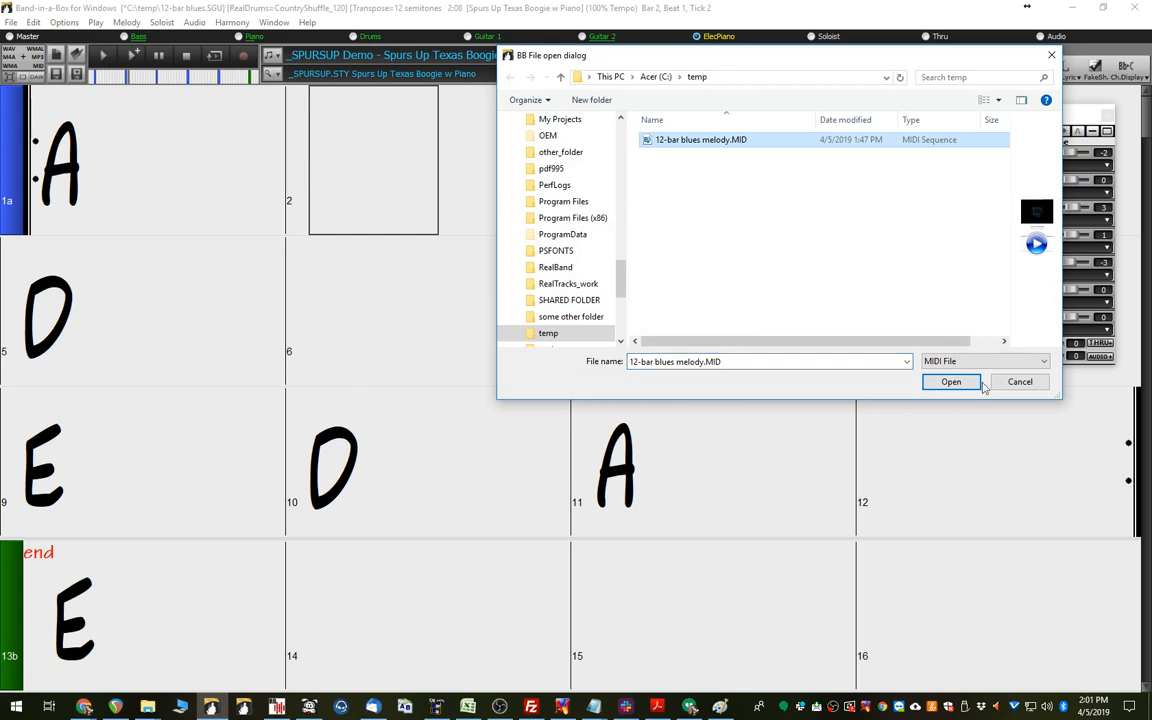
pyautogui.click(952, 380)
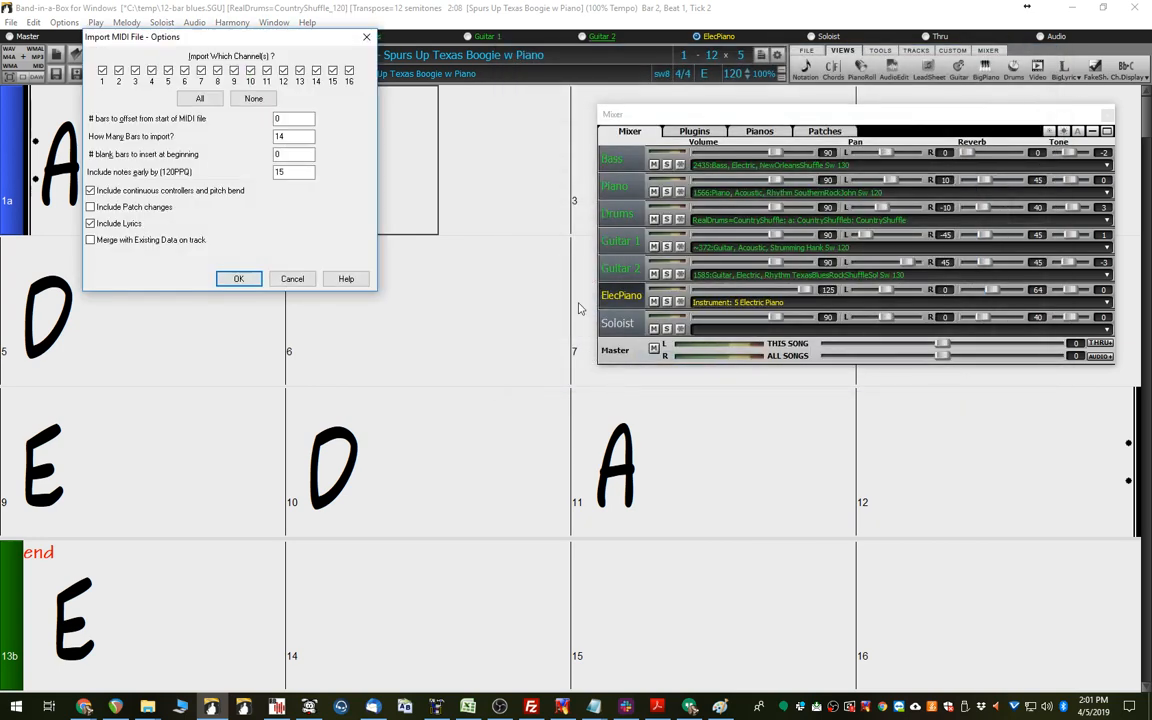
# - Enable Merge with Existing Data and set 2 bars to offset, 12 bars to import
pyautogui.click(90, 240)
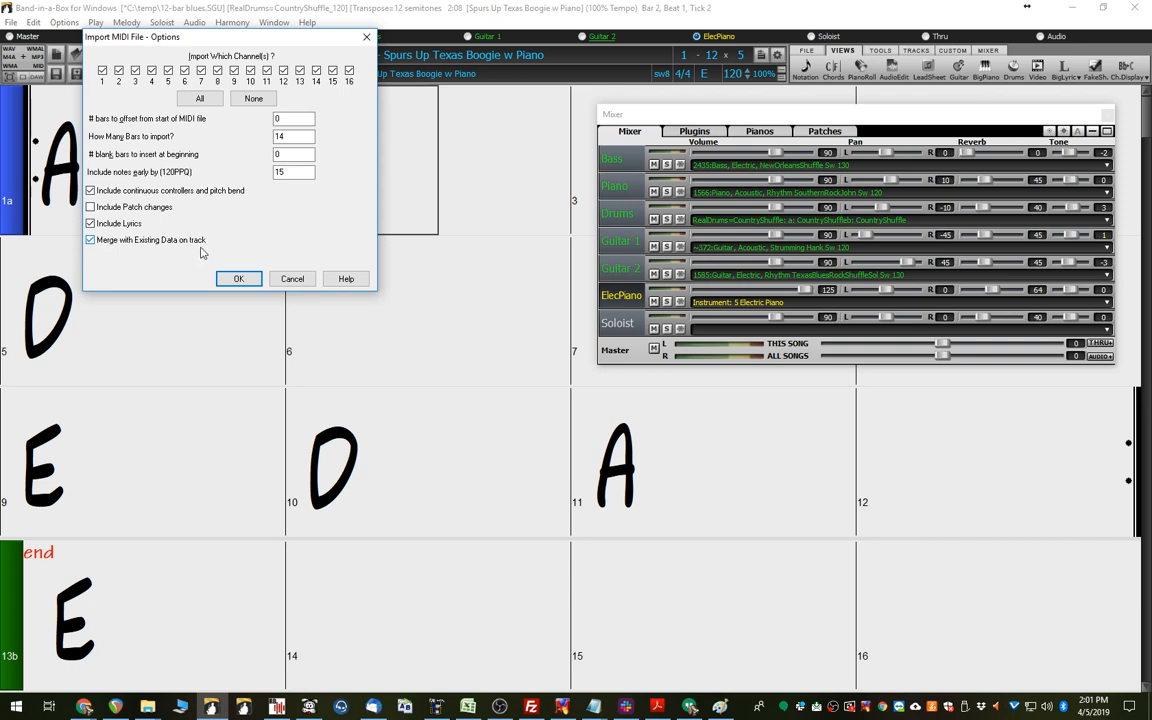
pyautogui.moveTo(184, 244)
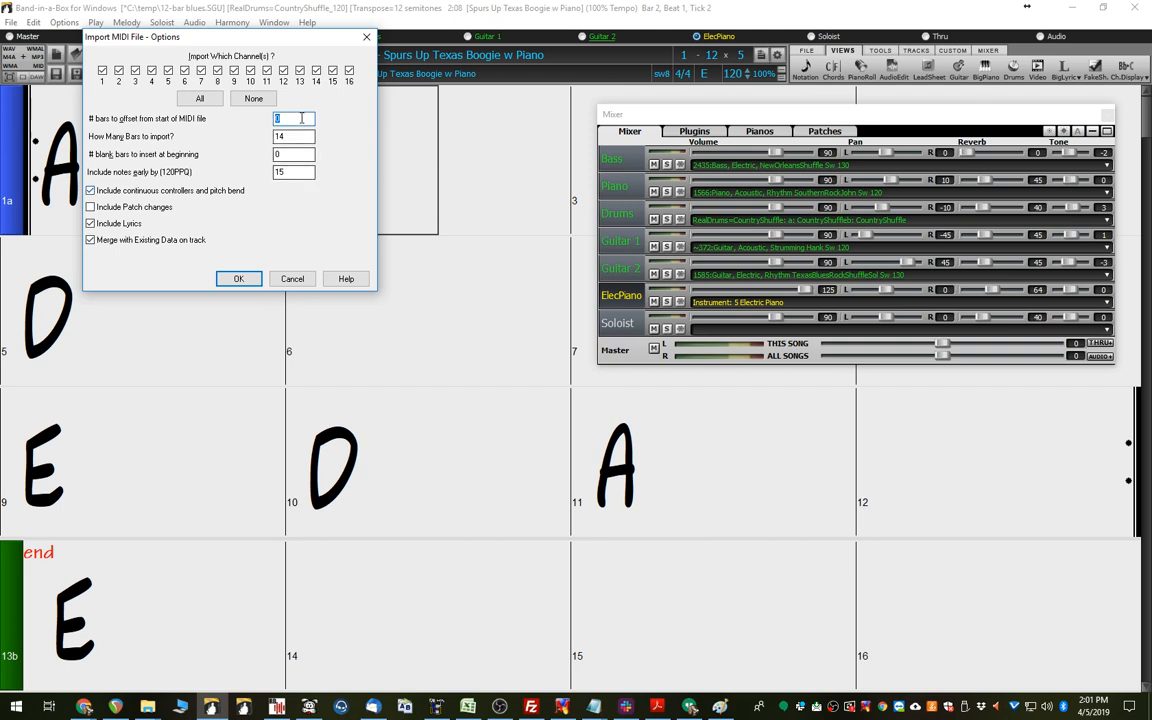
pyautogui.write('2')
pyautogui.click(294, 136)
pyautogui.write('12')
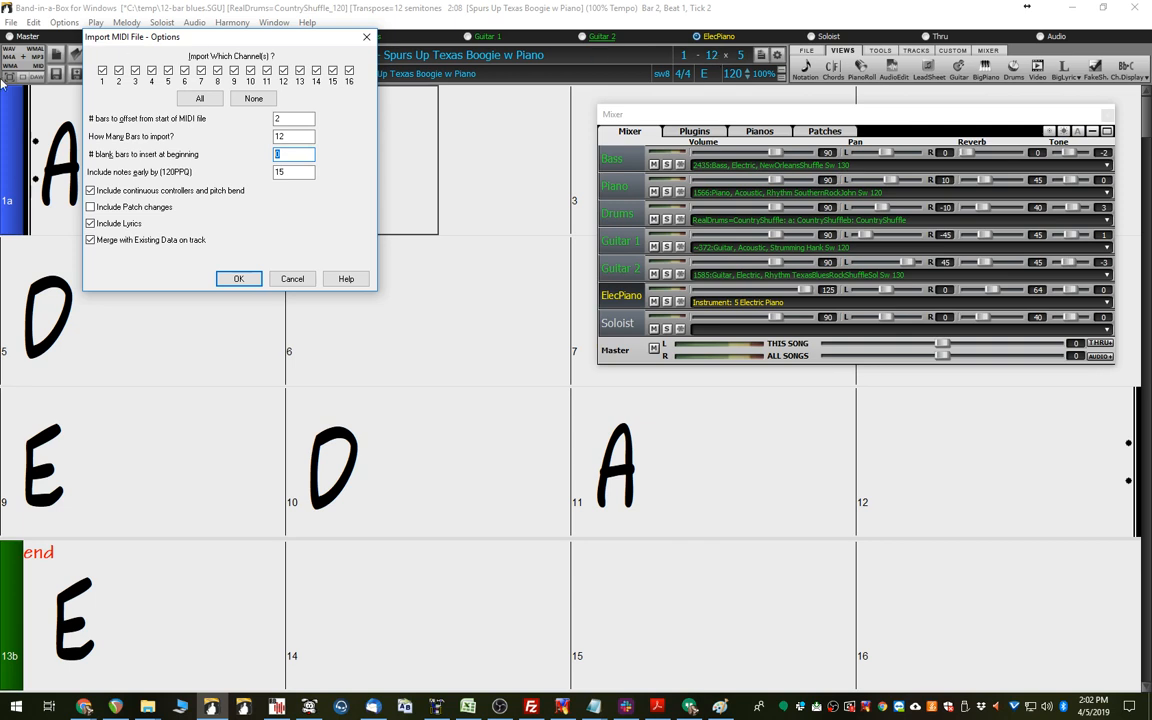
pyautogui.moveTo(236, 162)
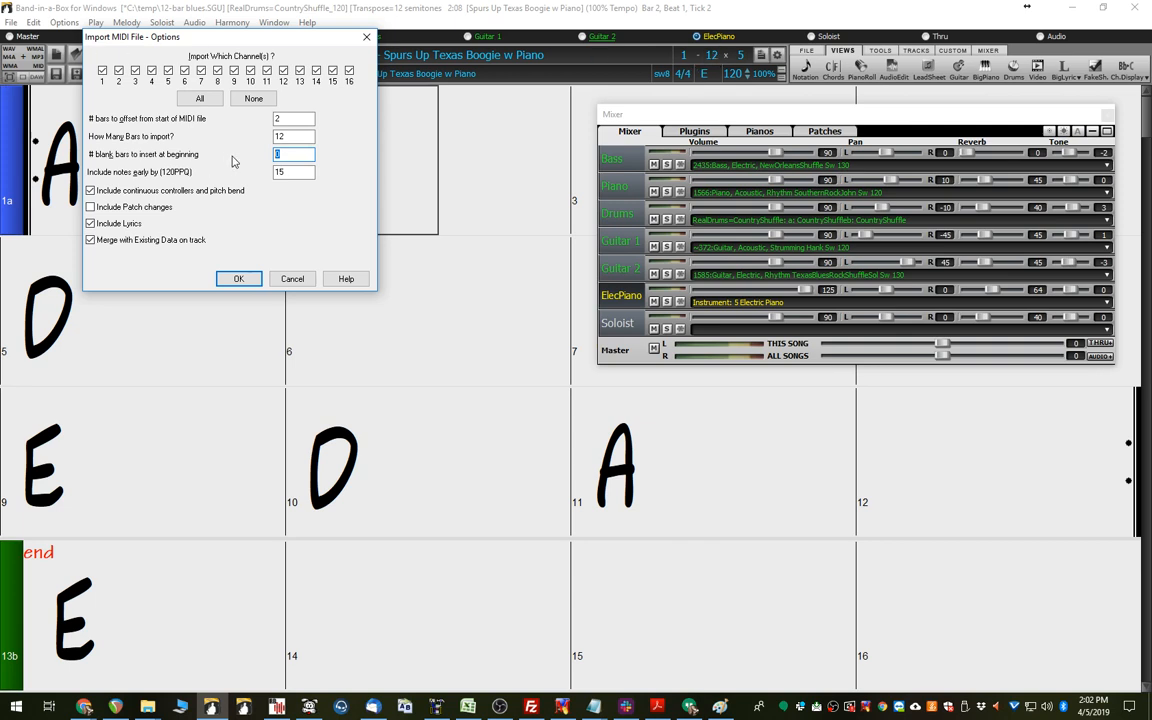
pyautogui.moveTo(136, 162)
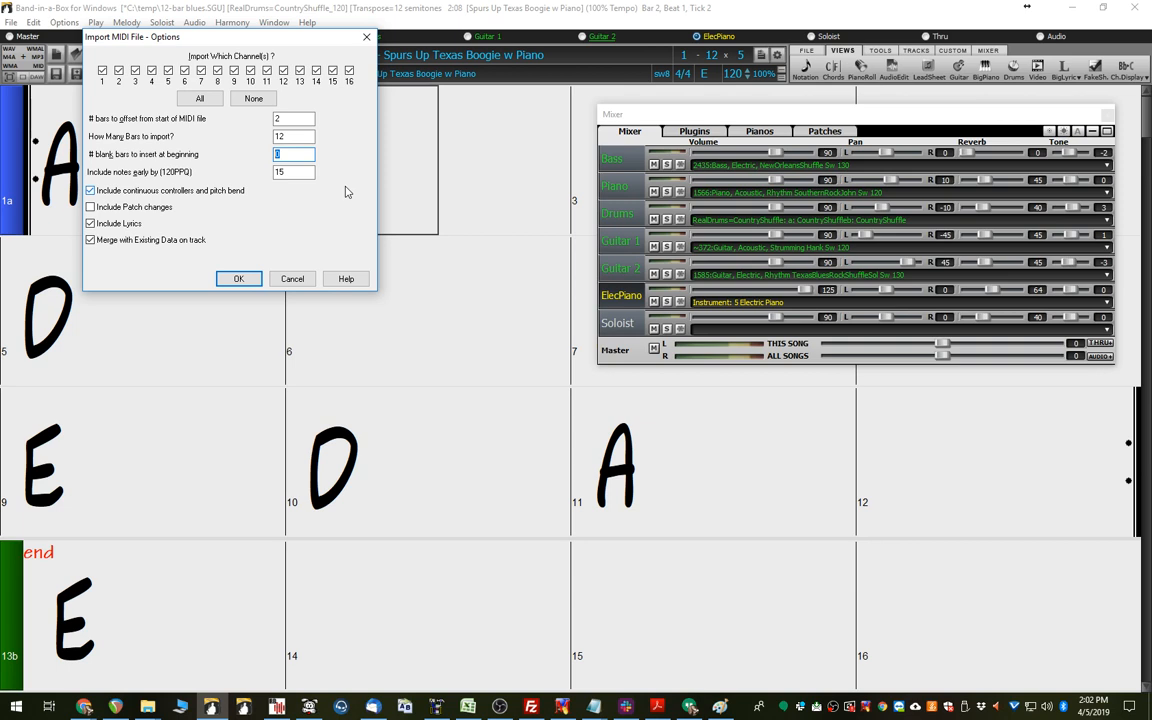
# - Insert 50 blank bars at the beginning, keeping controllers and lyrics included
pyautogui.write('50')
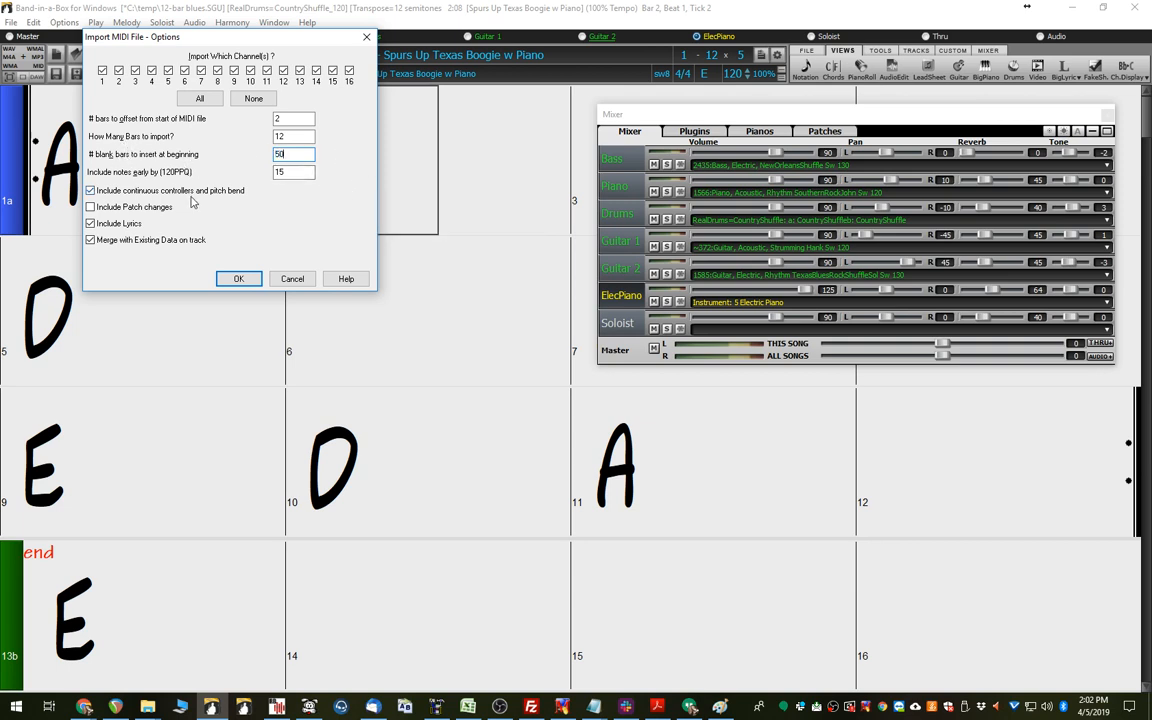
pyautogui.moveTo(140, 196)
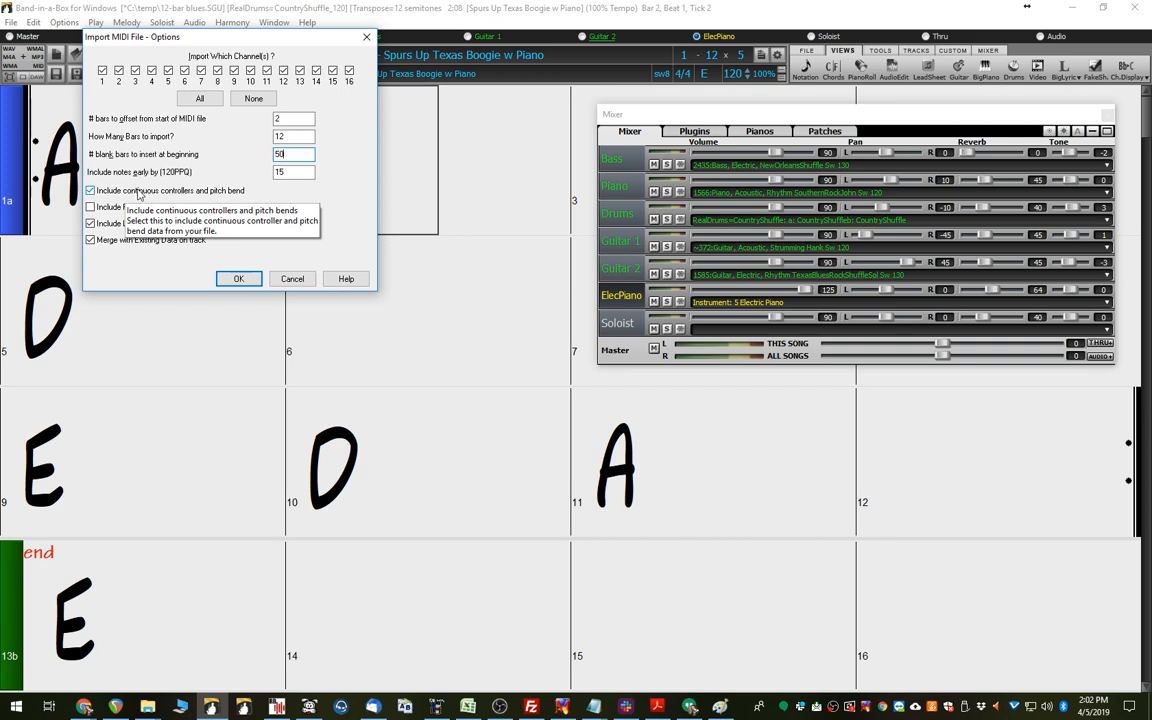
pyautogui.moveTo(158, 20)
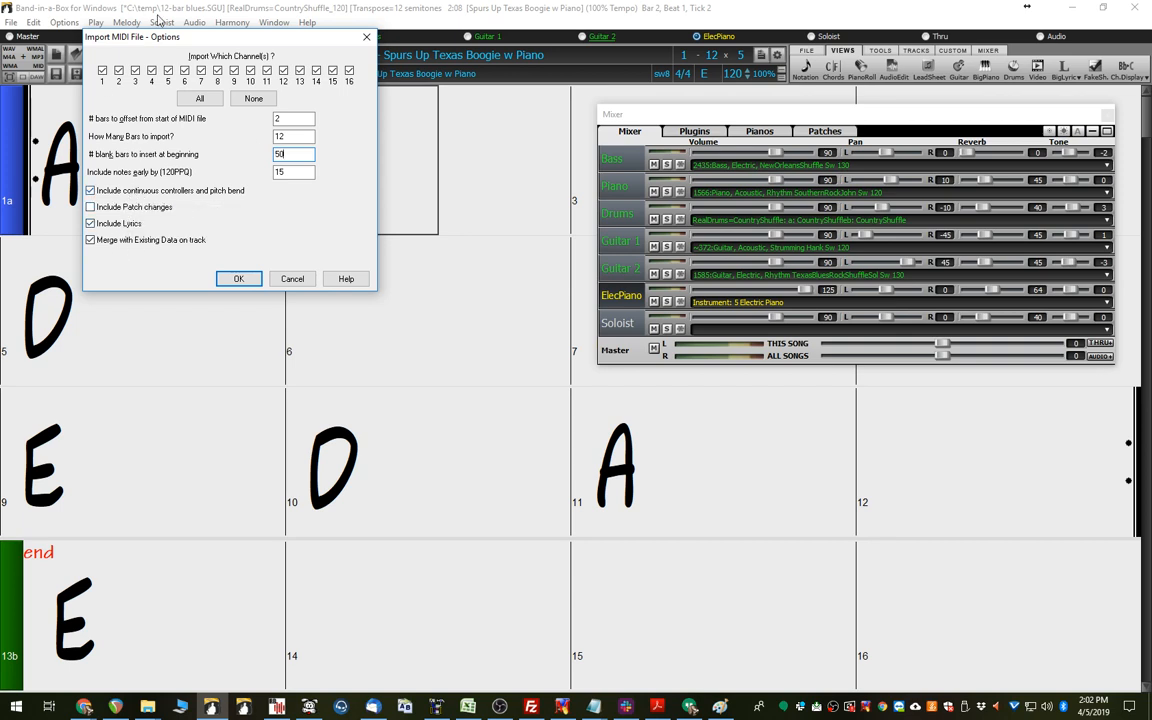
pyautogui.click(90, 190)
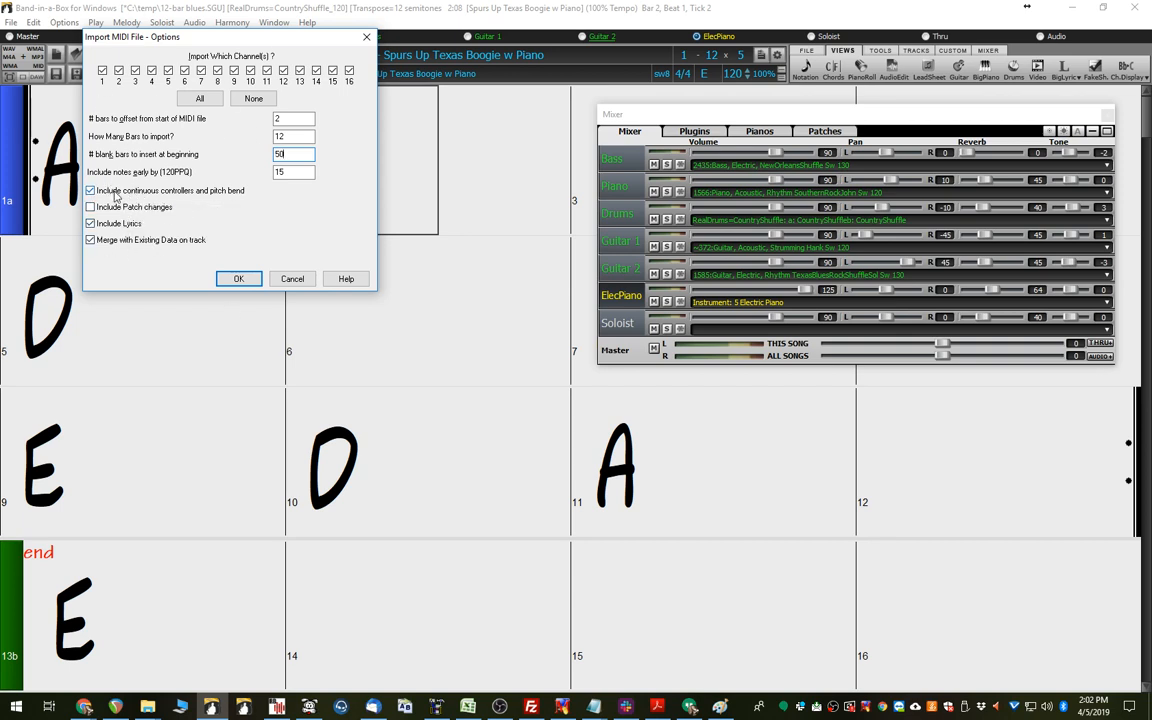
pyautogui.moveTo(210, 196)
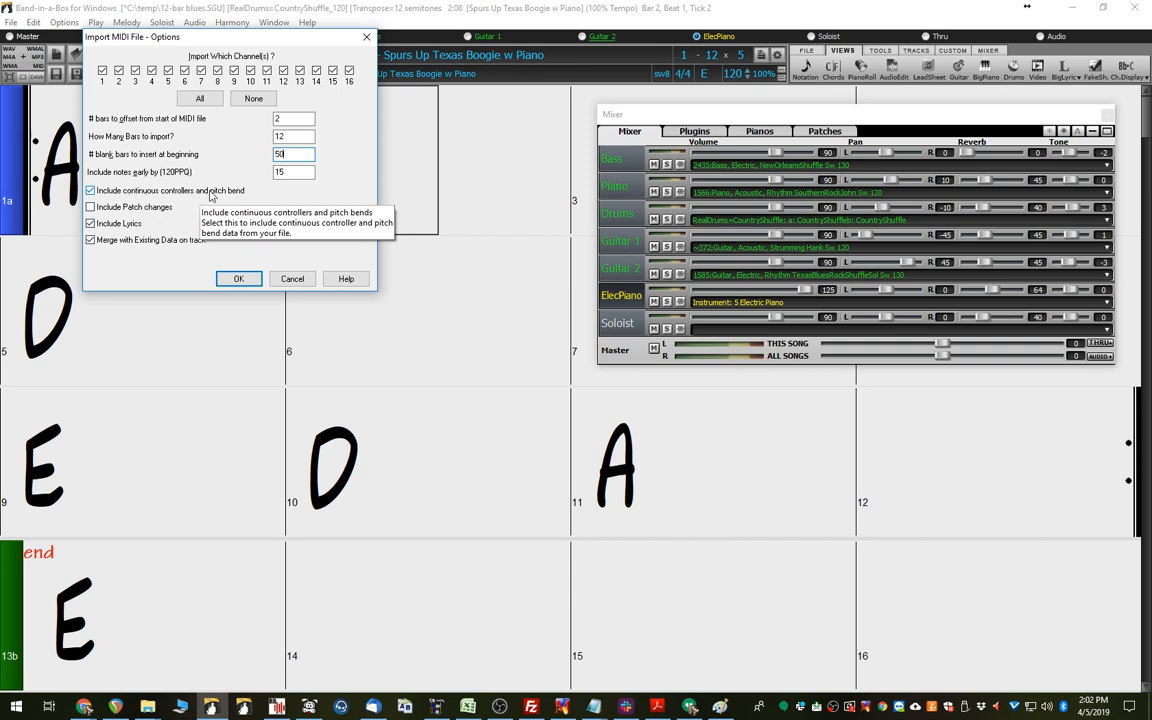
pyautogui.moveTo(124, 198)
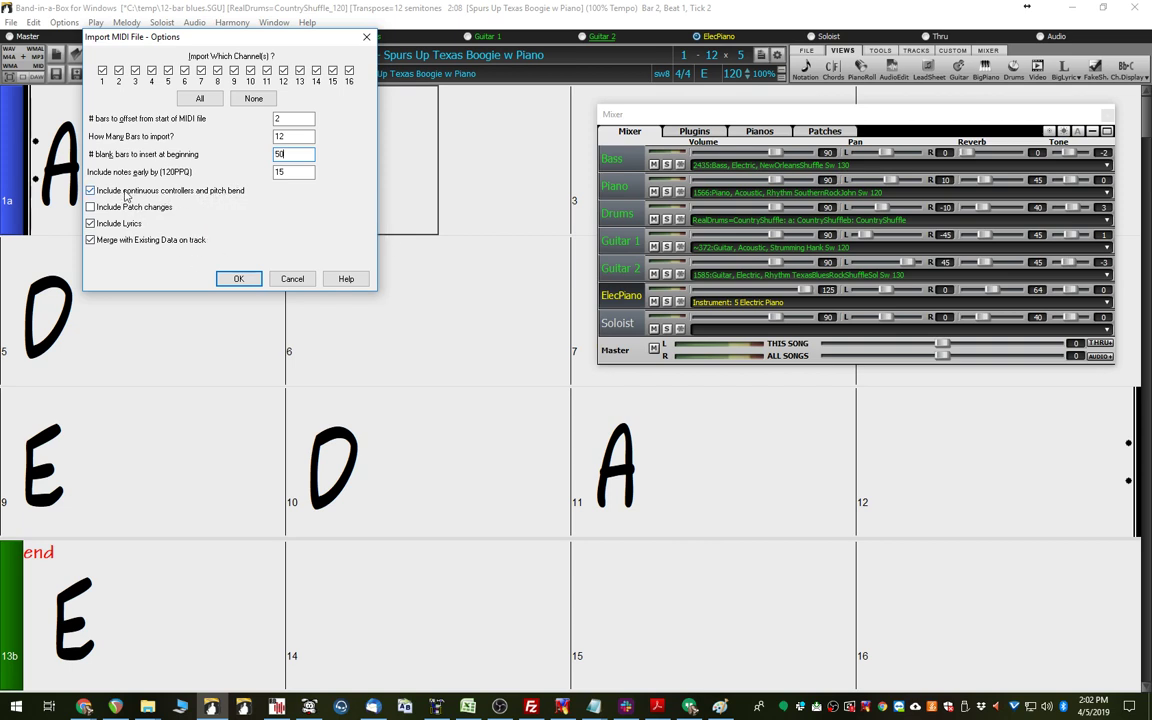
pyautogui.moveTo(190, 196)
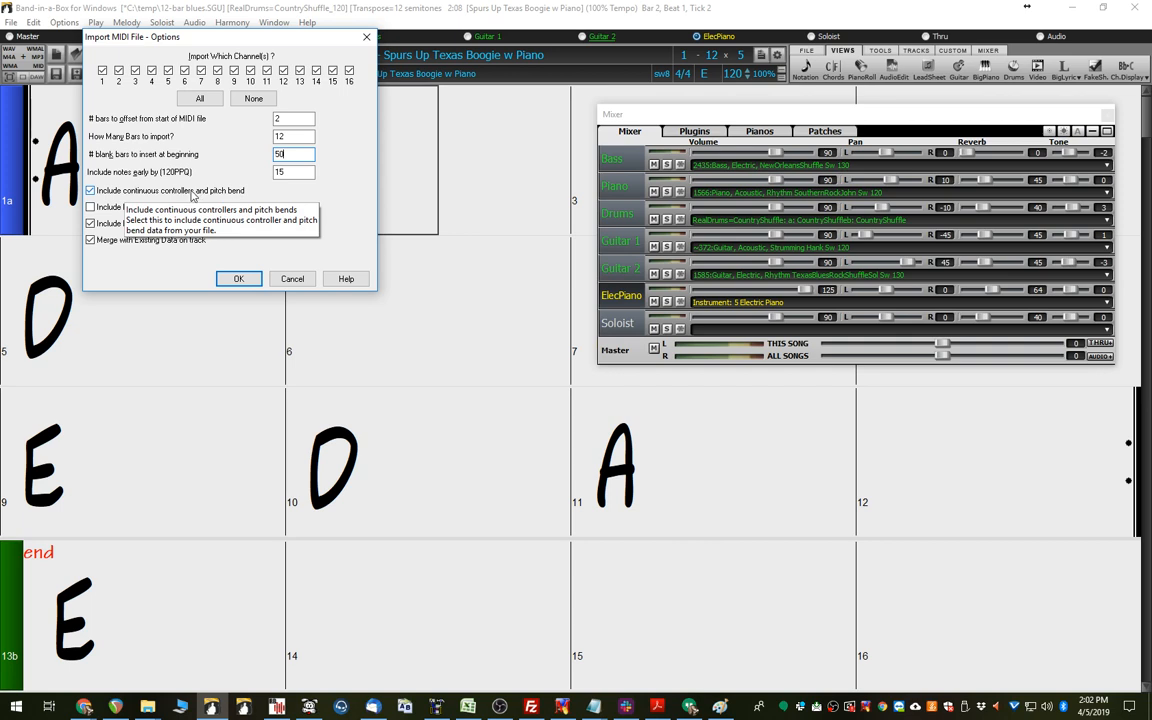
pyautogui.moveTo(192, 198)
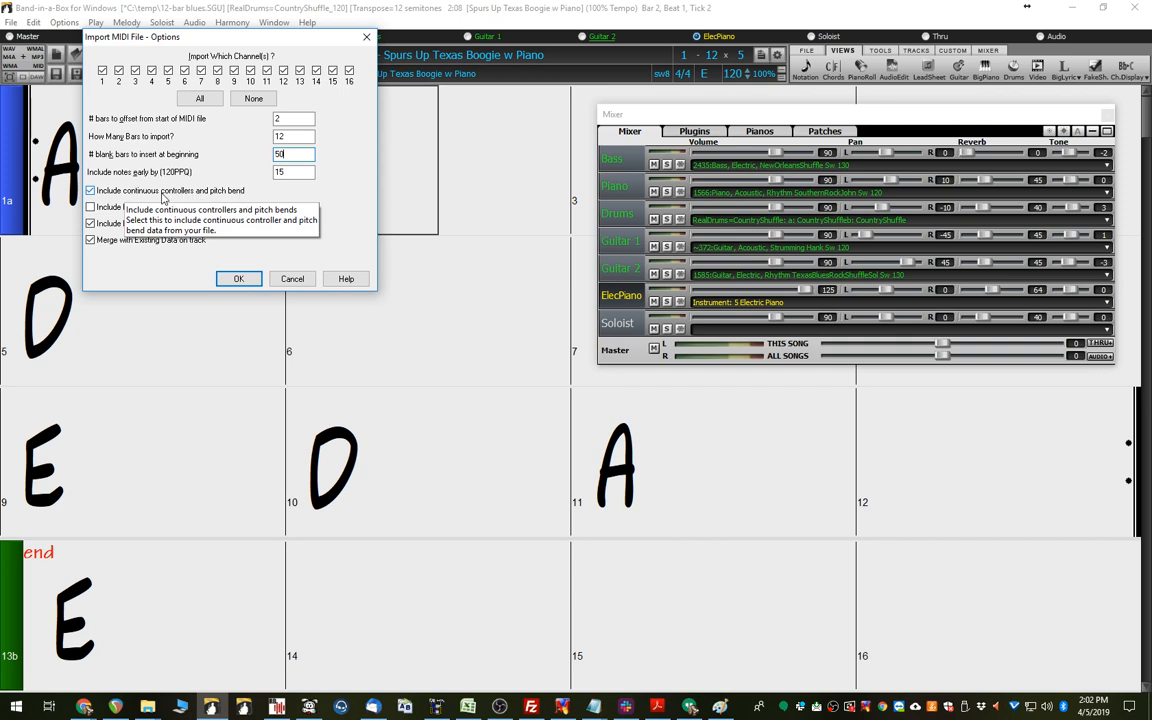
pyautogui.moveTo(264, 236)
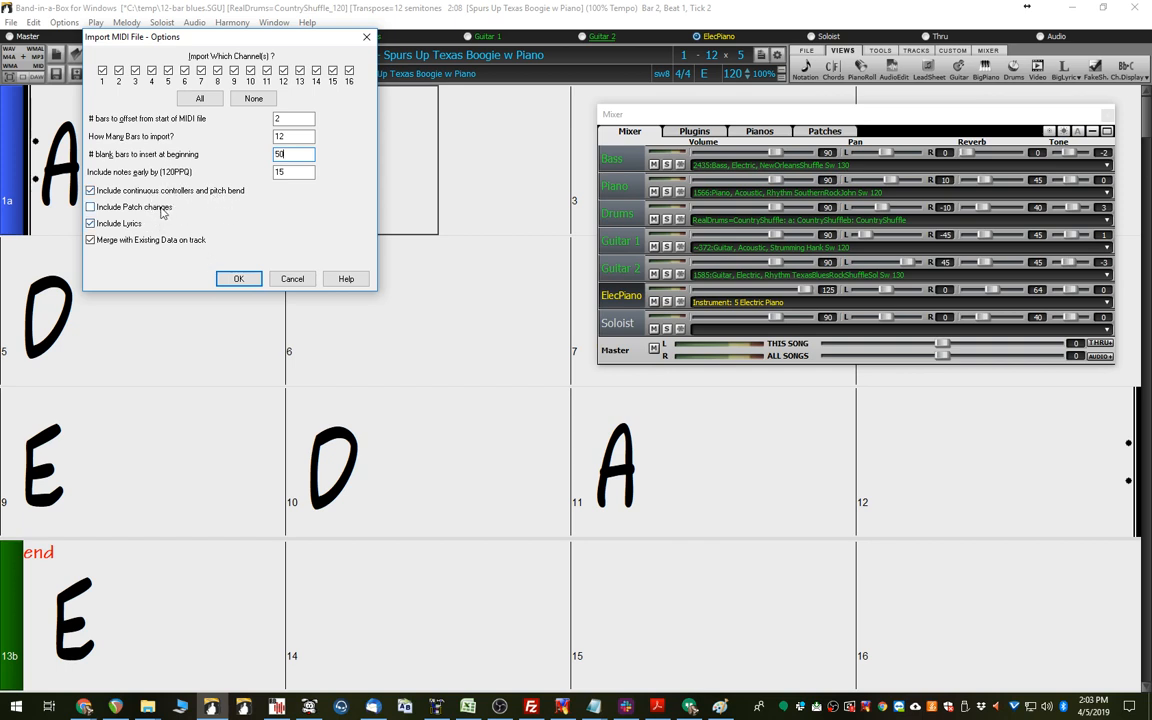
pyautogui.moveTo(122, 216)
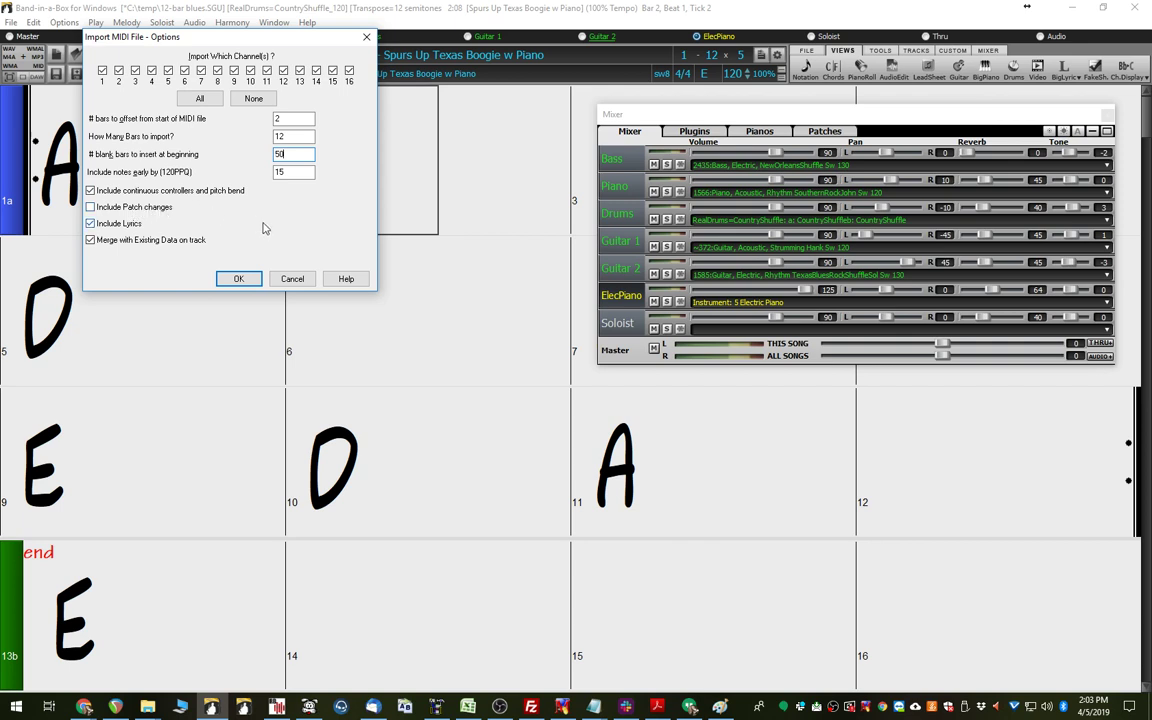
pyautogui.moveTo(240, 224)
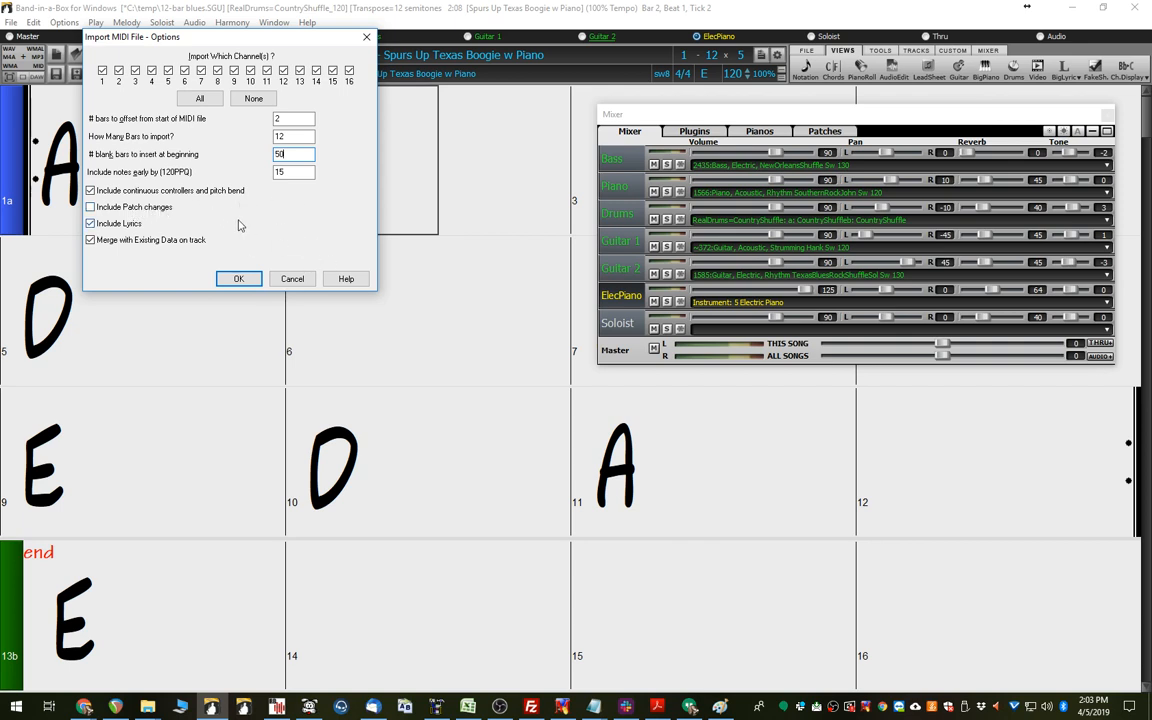
pyautogui.moveTo(736, 306)
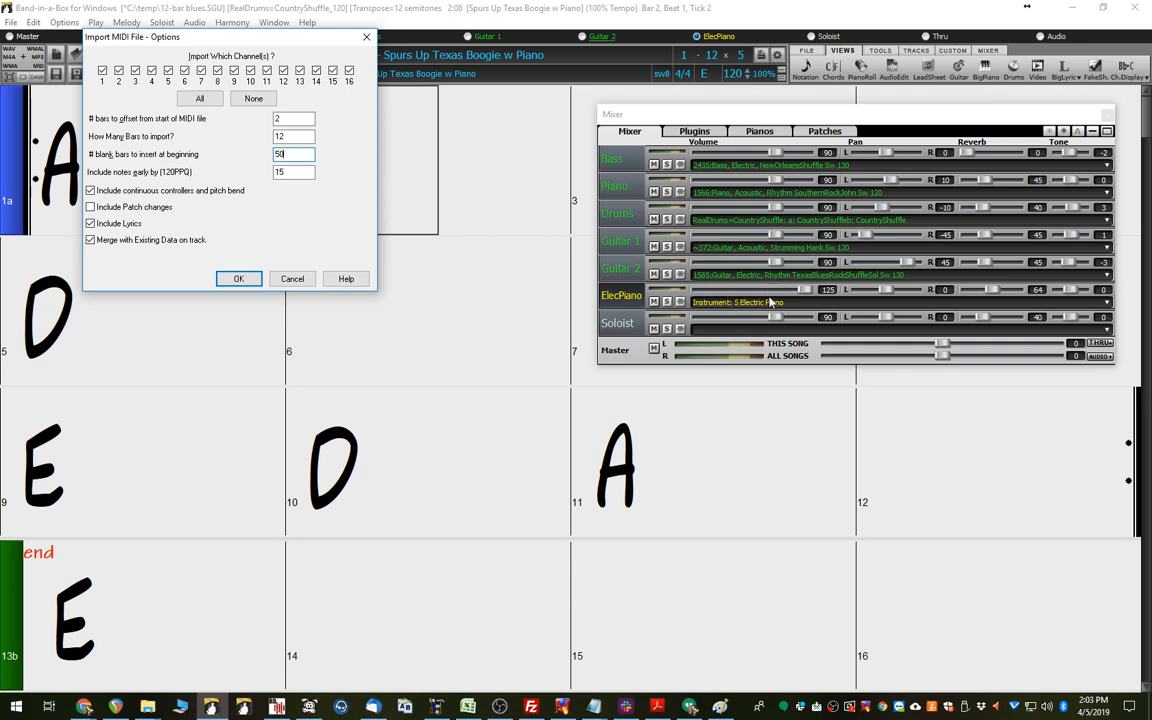
pyautogui.click(90, 224)
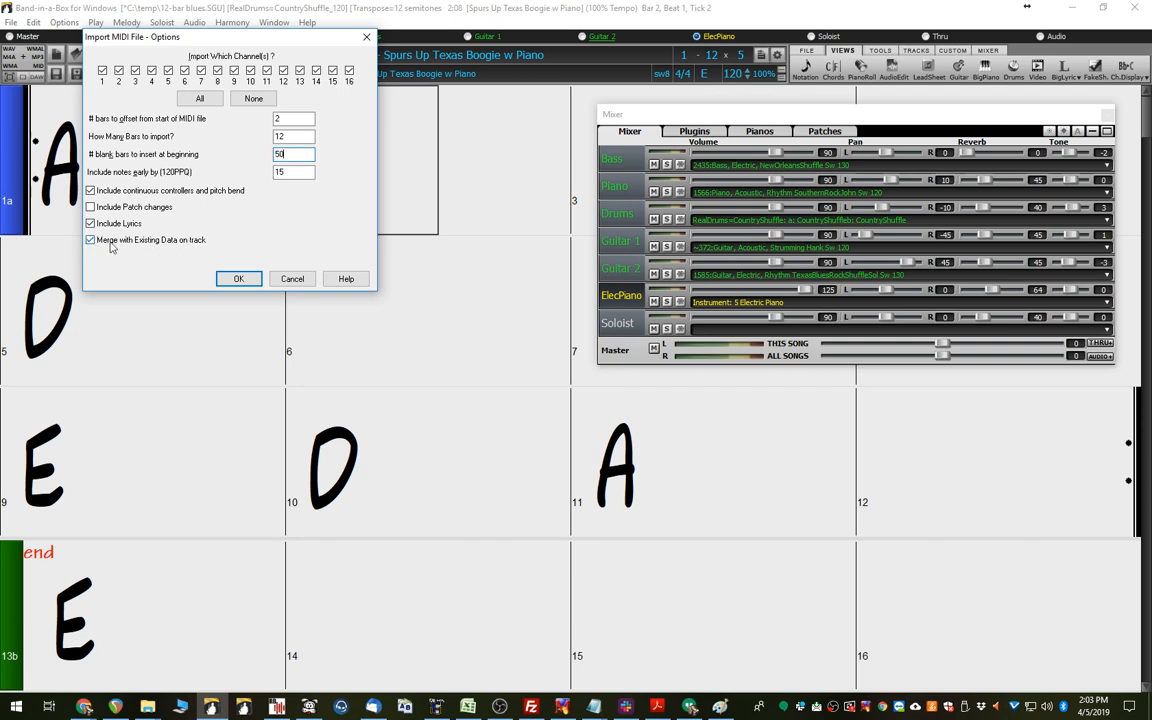
pyautogui.moveTo(100, 344)
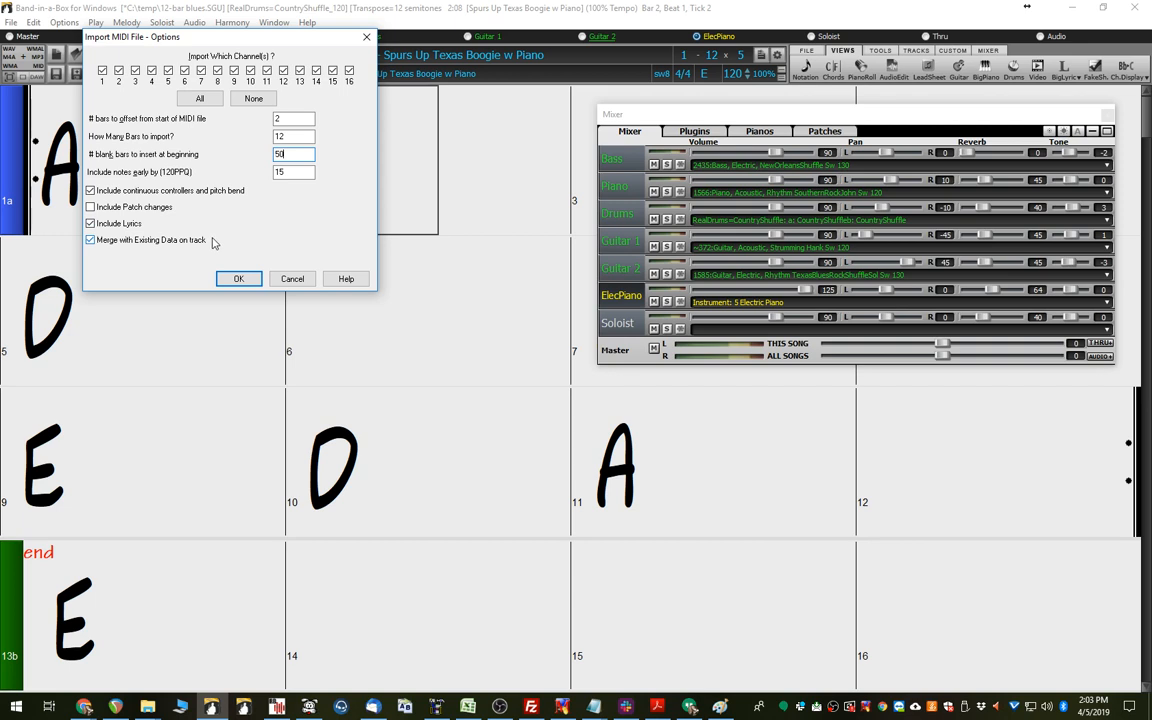
# - Confirm the merged import, 46 events, and dismiss the success notice
pyautogui.click(238, 278)
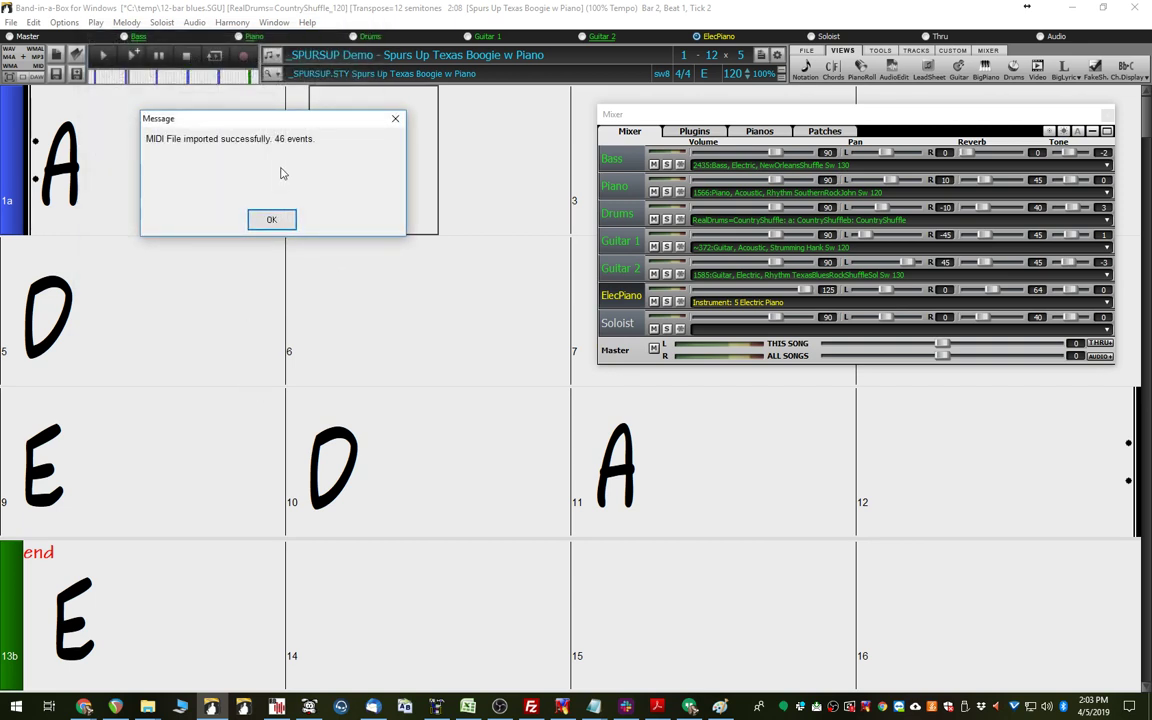
pyautogui.click(272, 218)
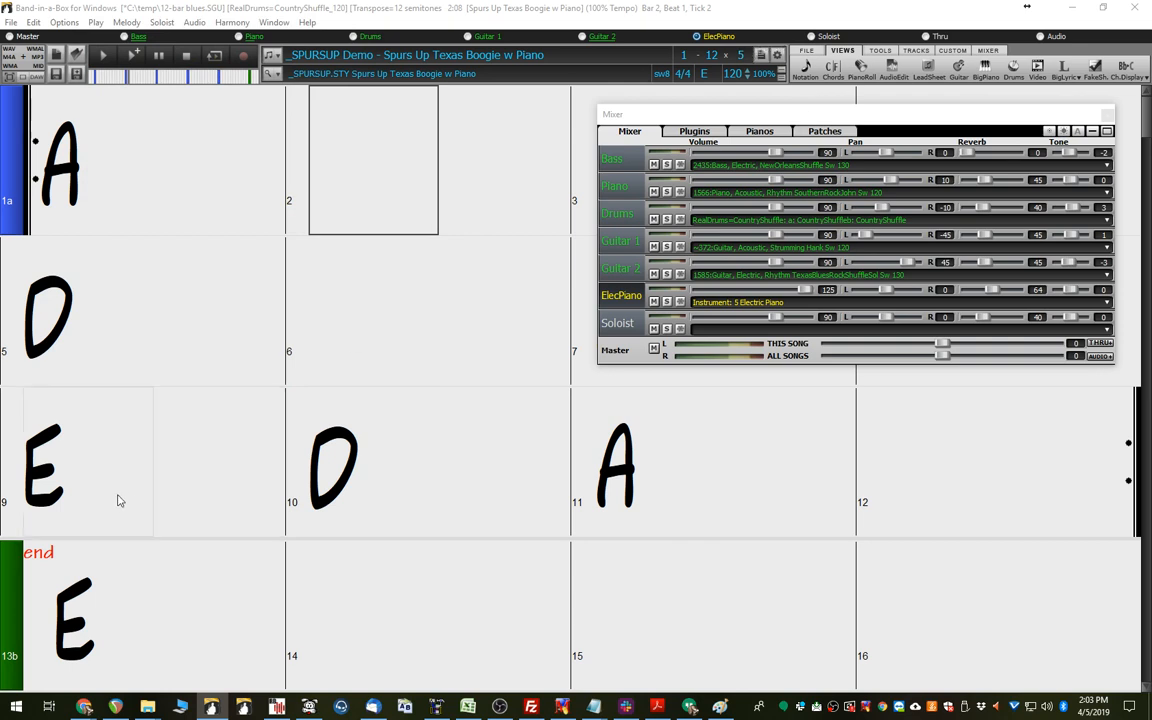
pyautogui.moveTo(90, 476)
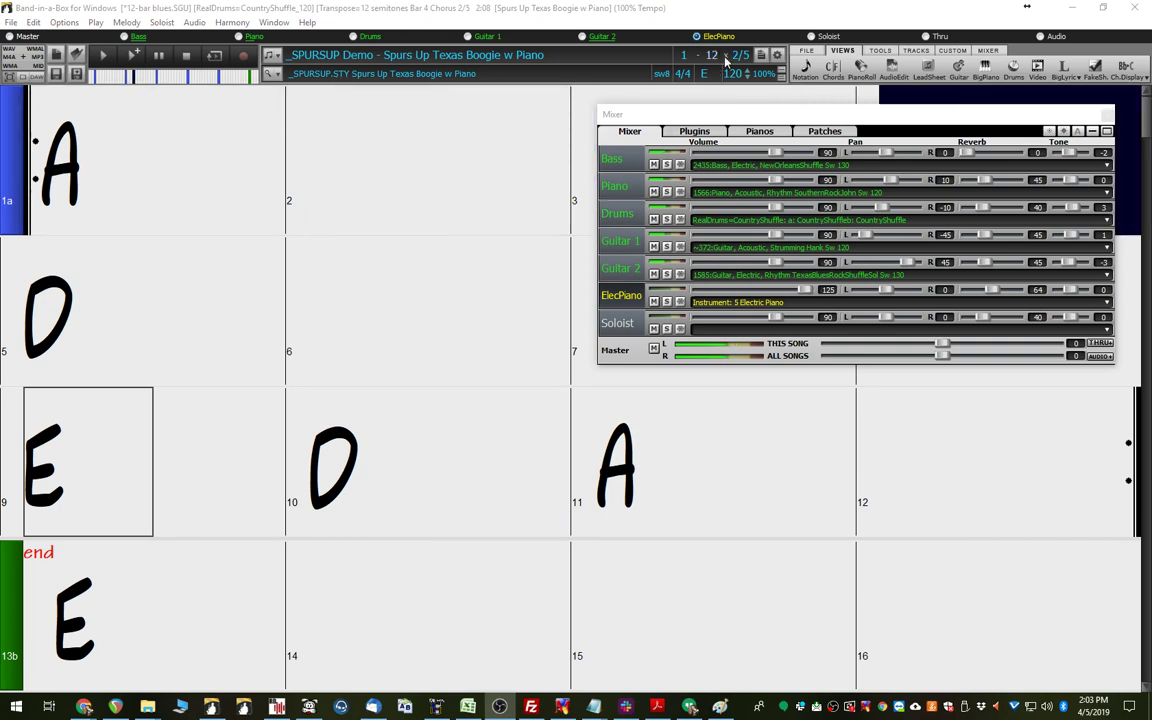
# - Play from bar 9 of the last chorus to hear the merged melody
pyautogui.click(150, 310)
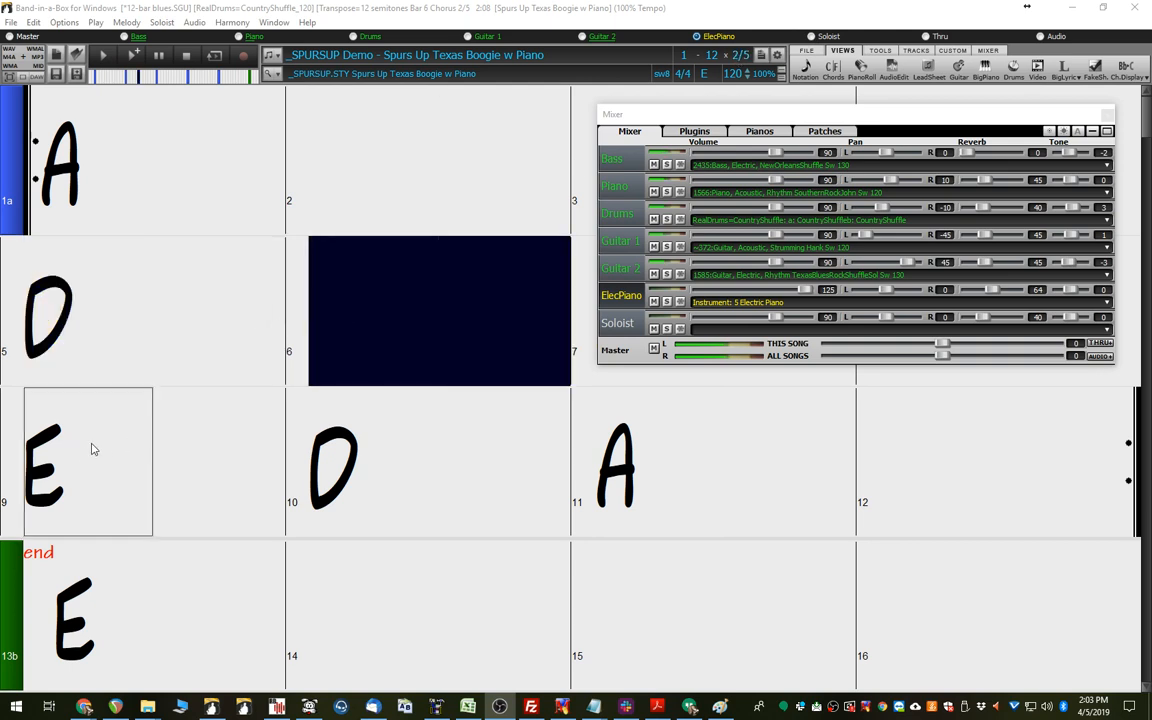
pyautogui.rightClick(88, 460)
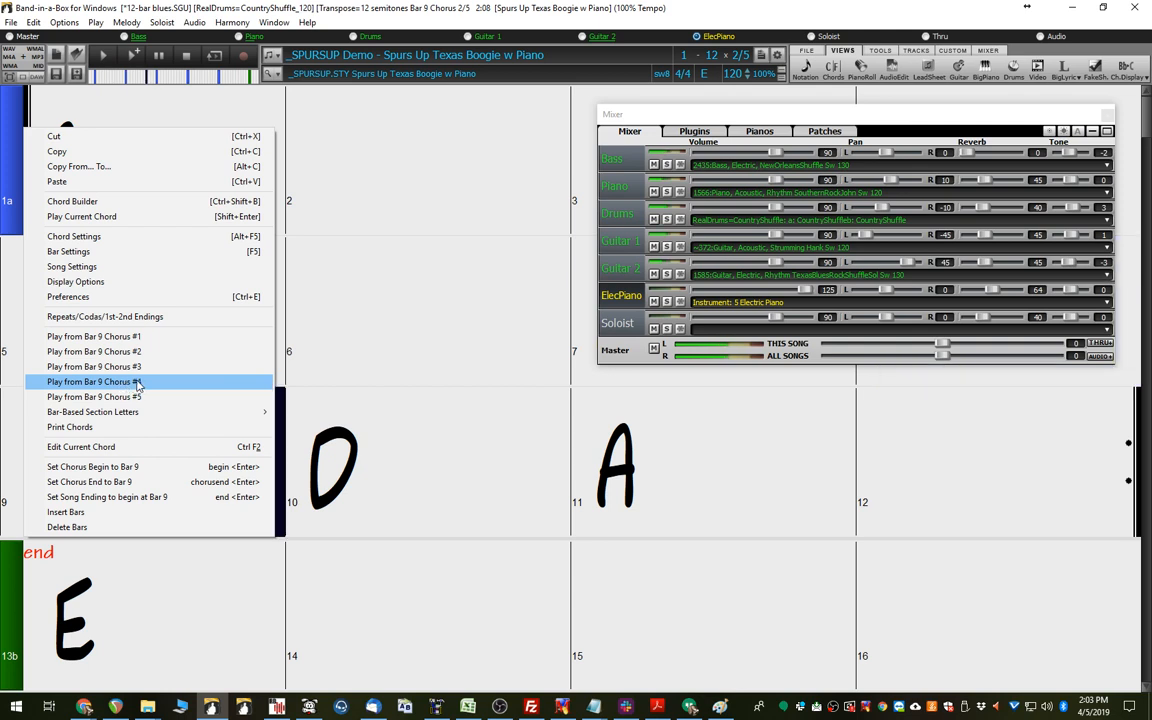
pyautogui.click(94, 380)
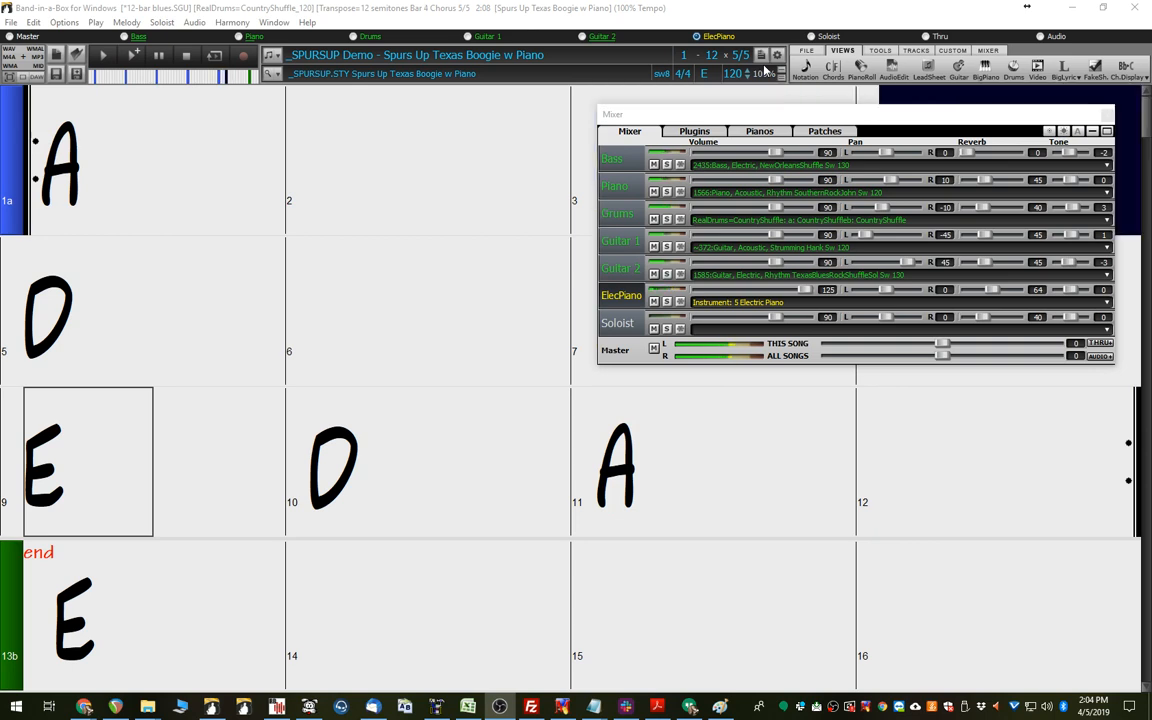
pyautogui.click(150, 310)
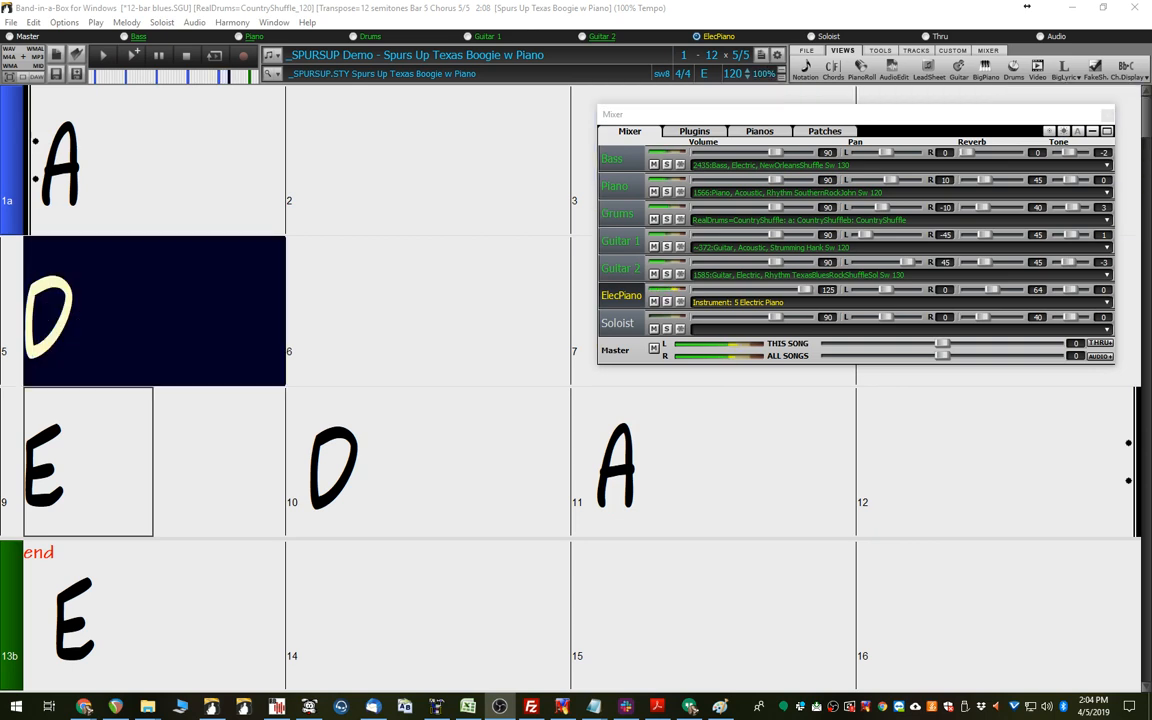
pyautogui.click(440, 310)
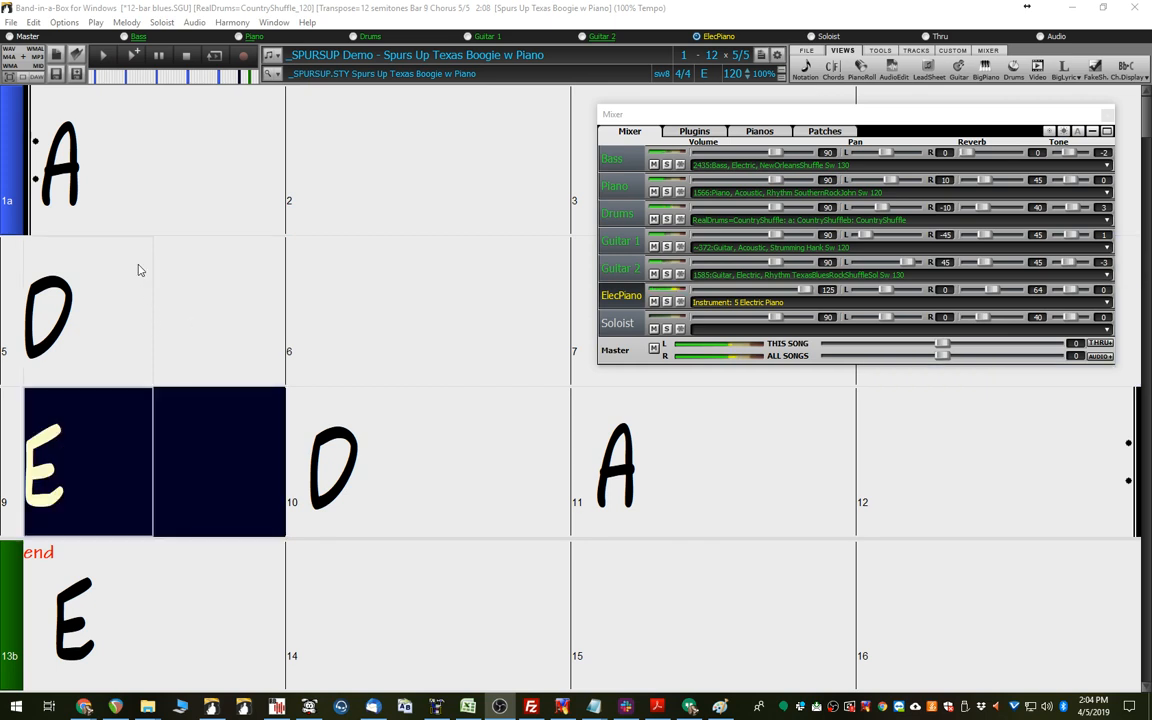
pyautogui.click(440, 460)
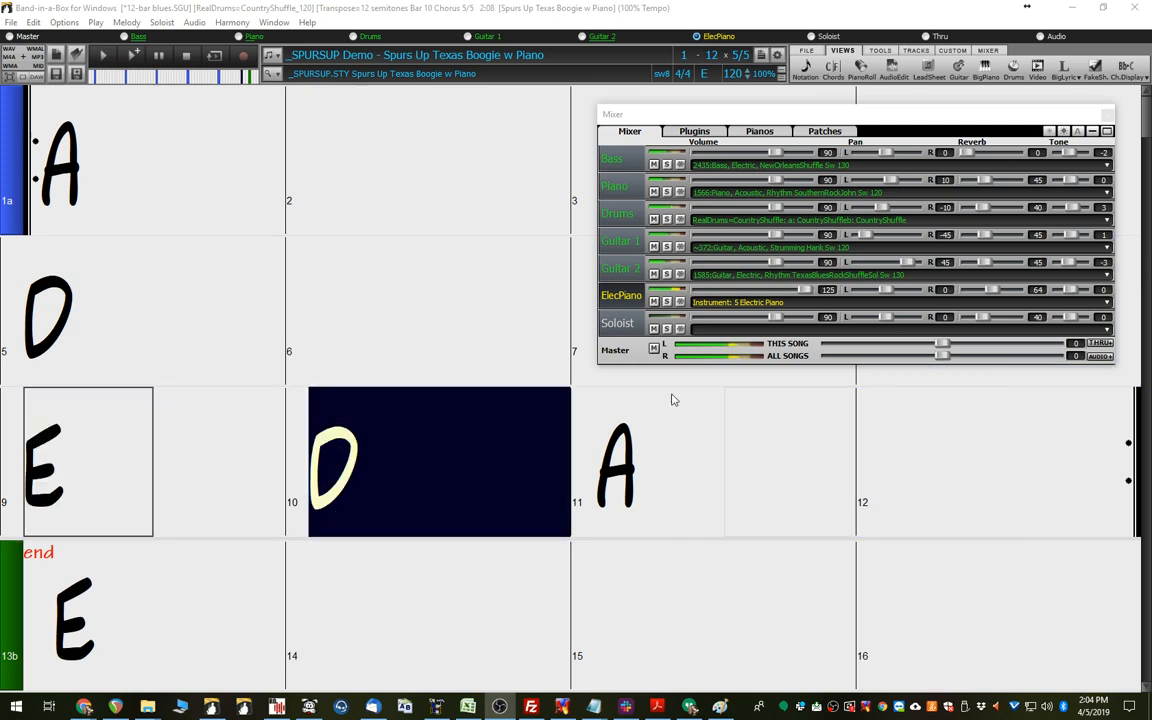